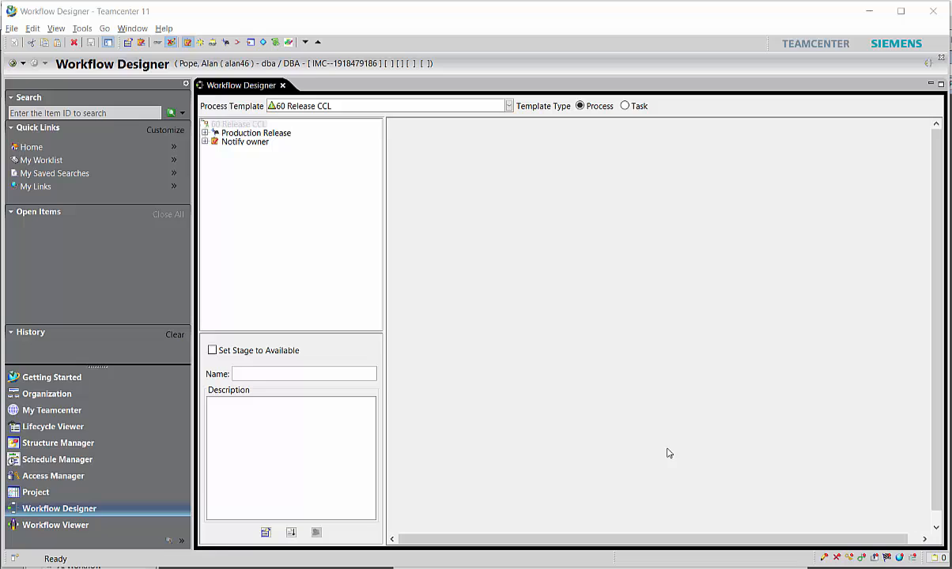
mouse_move(579, 382)
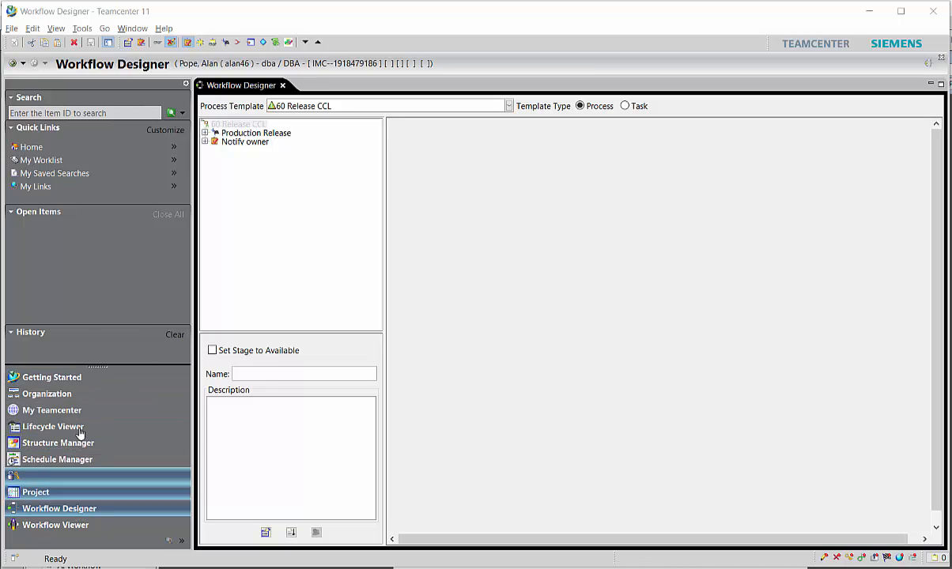
Step: Open the New Root Template dialog from the File menu
click(12, 27)
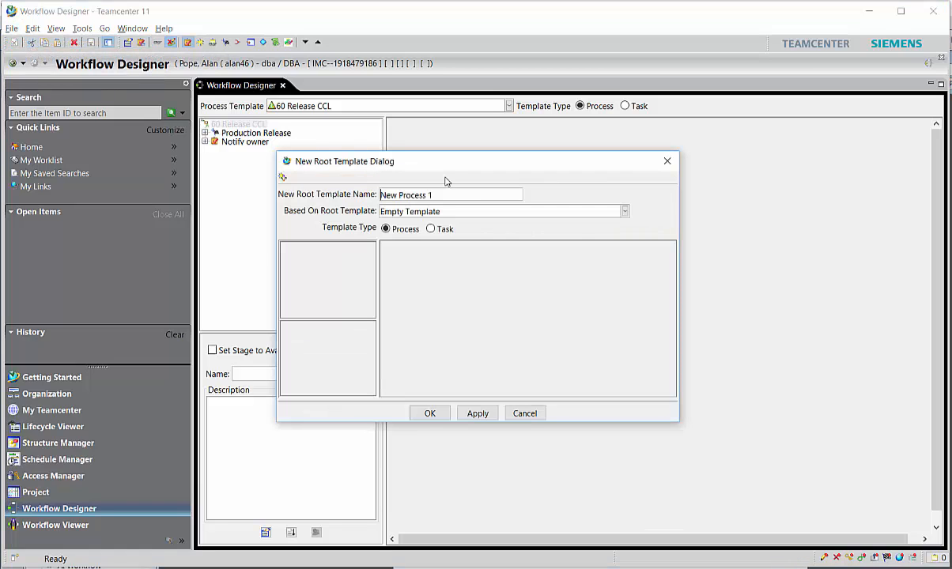
Step: Name the empty process template 'CCL Release 60' and confirm with OK
triple_click(451, 194)
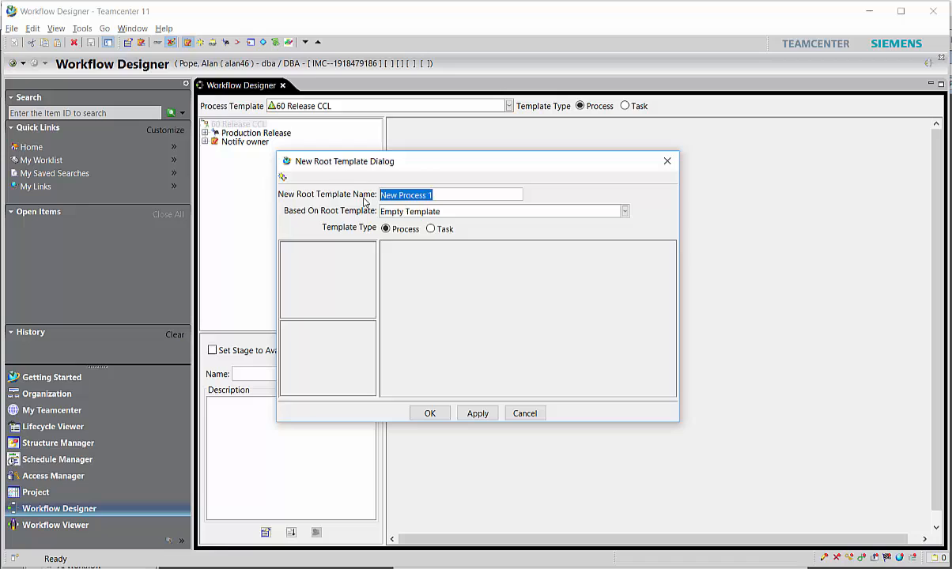
text(CCL)
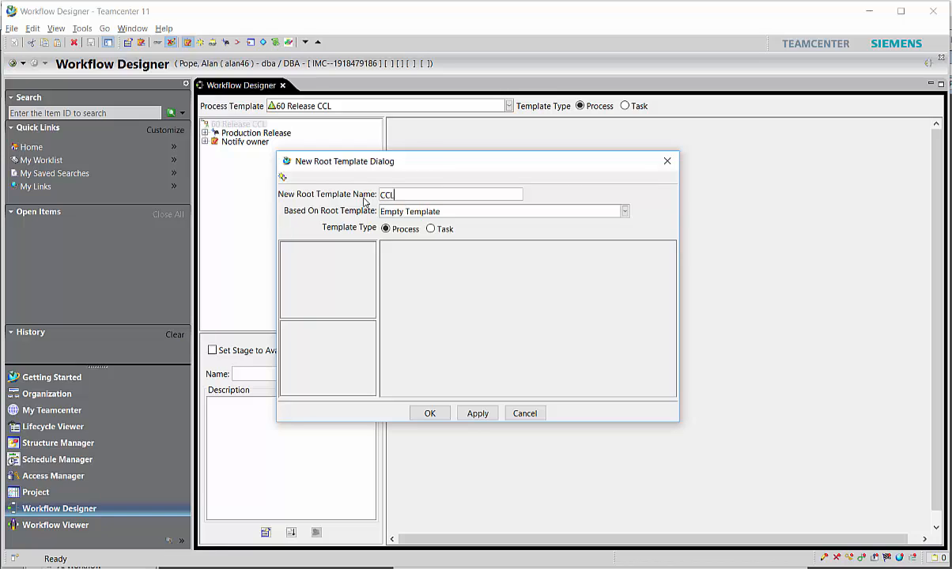
text(Relea)
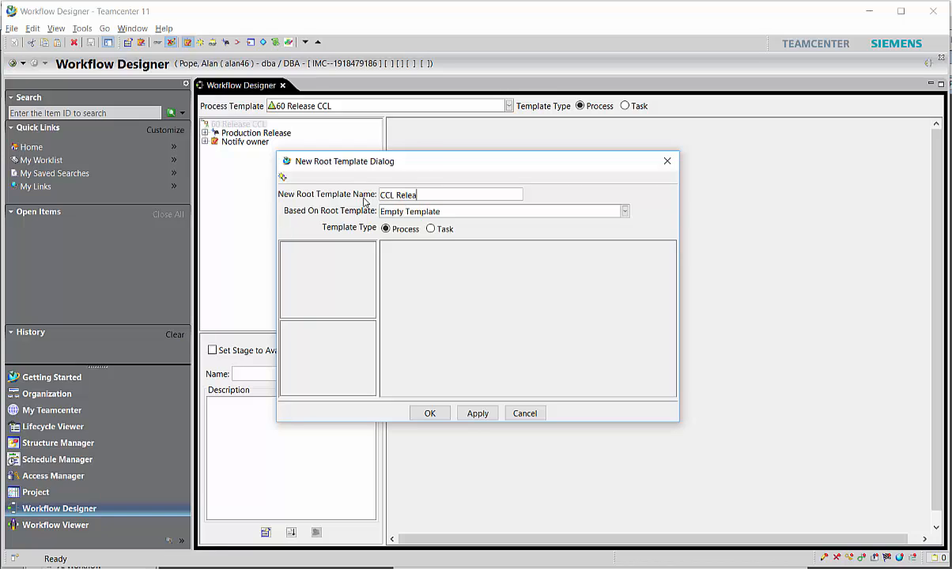
text(se)
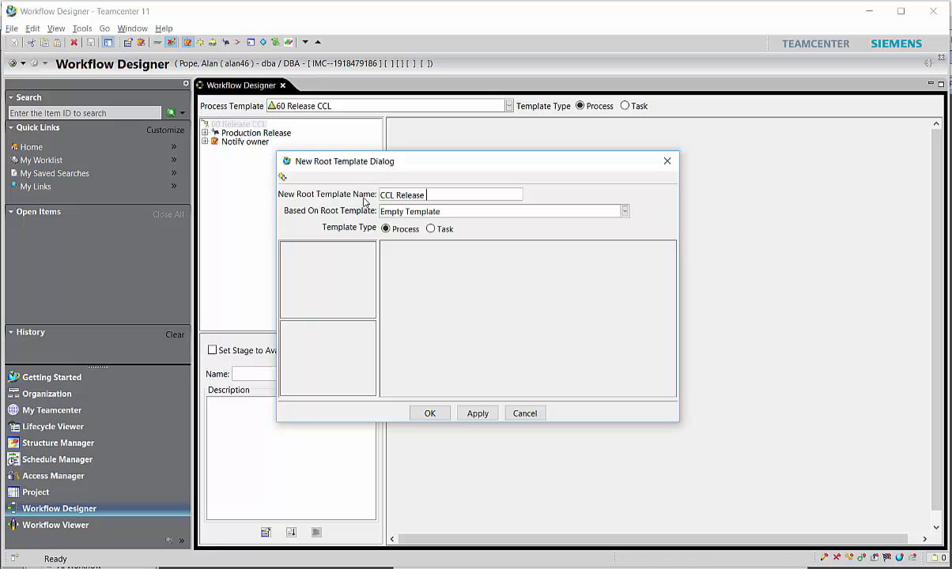
text(60)
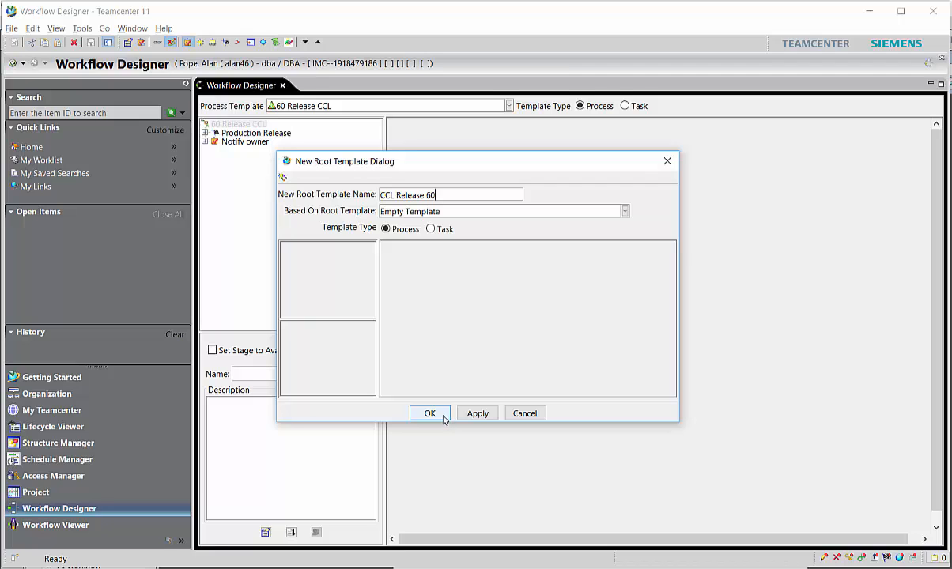
click(429, 413)
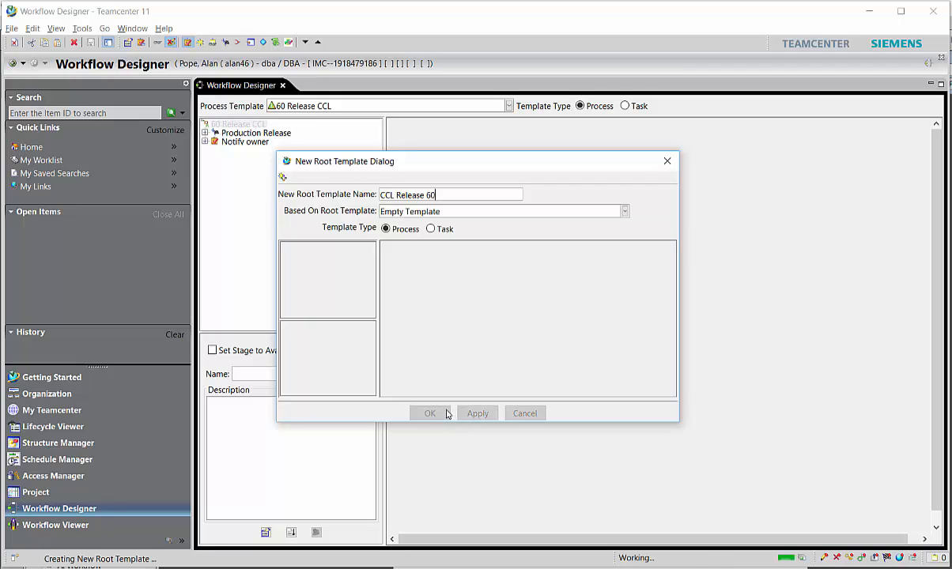
click(429, 413)
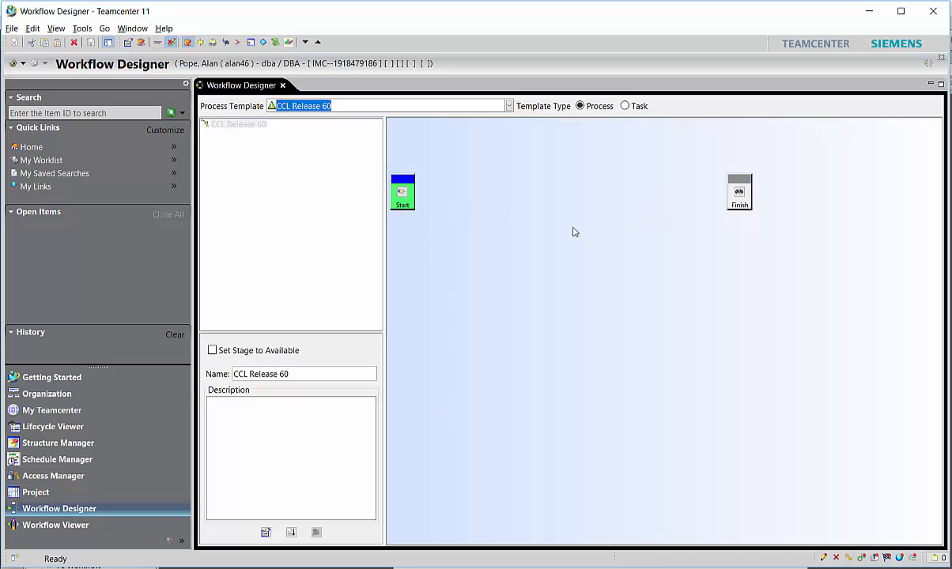
mouse_move(699, 202)
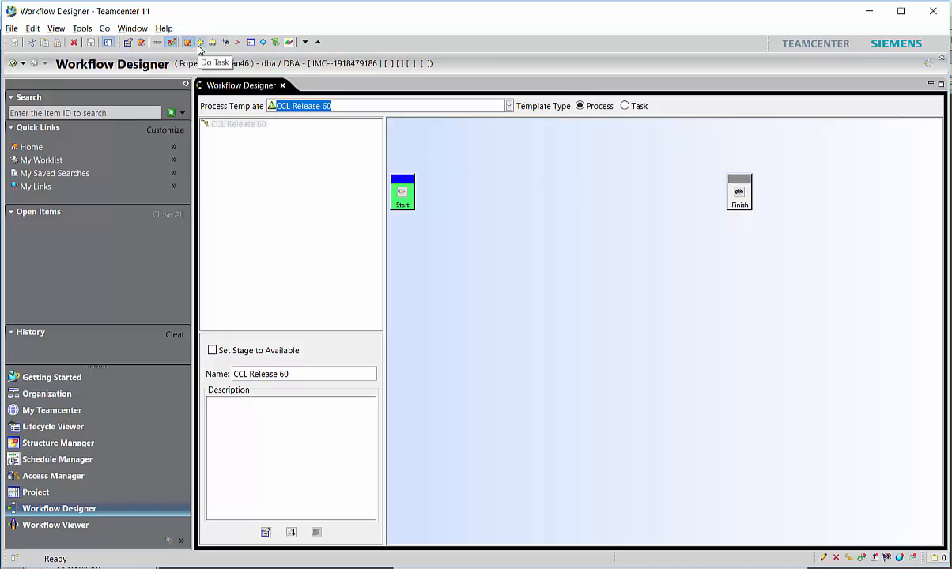
mouse_move(213, 42)
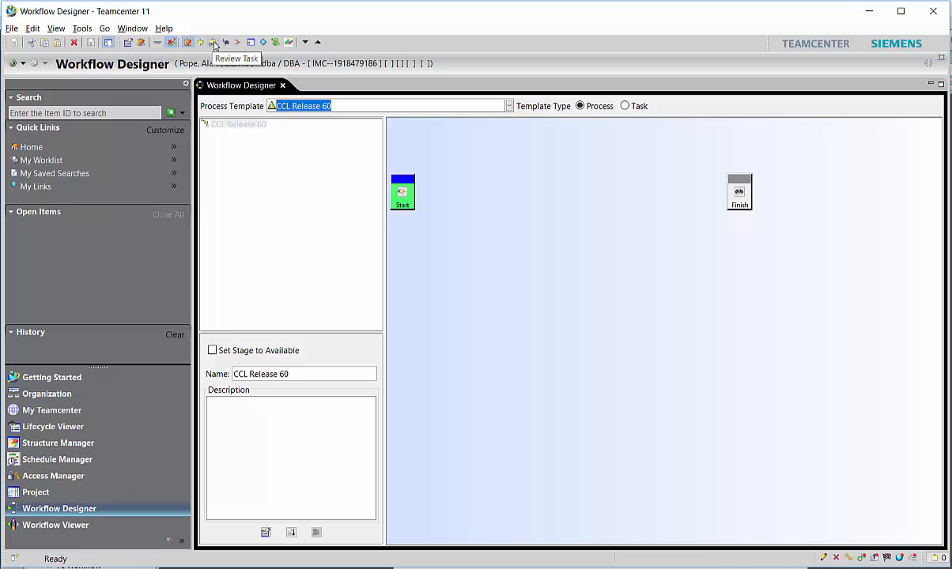
mouse_move(472, 196)
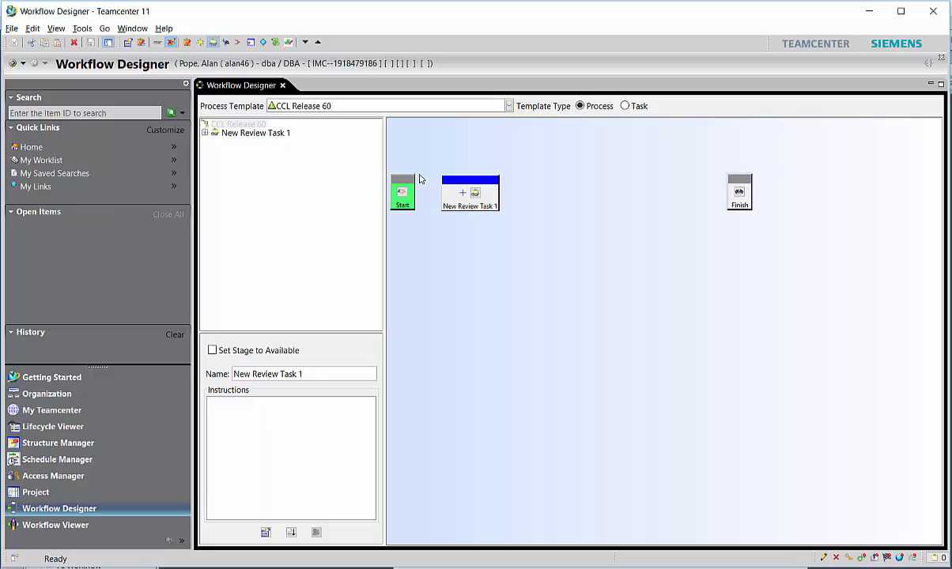
mouse_move(221, 60)
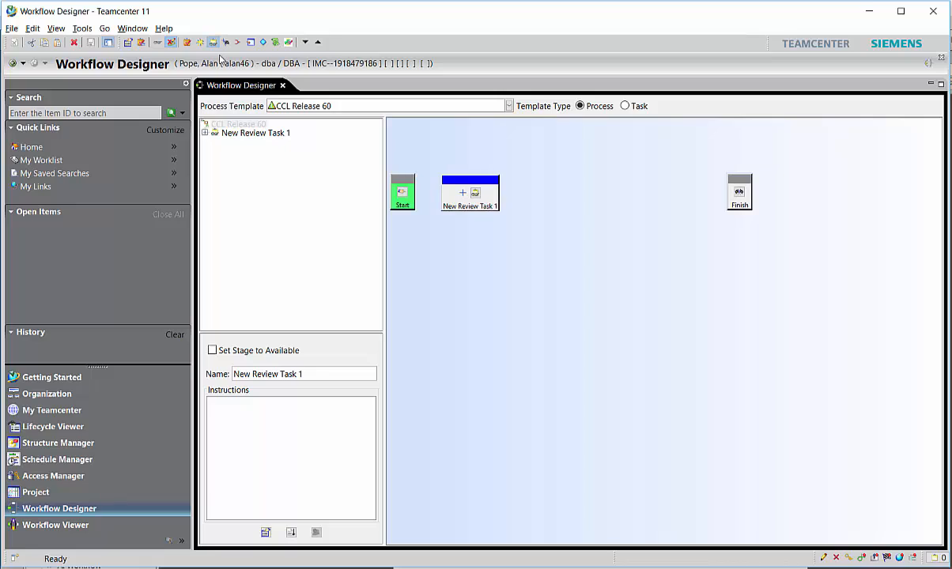
mouse_move(225, 43)
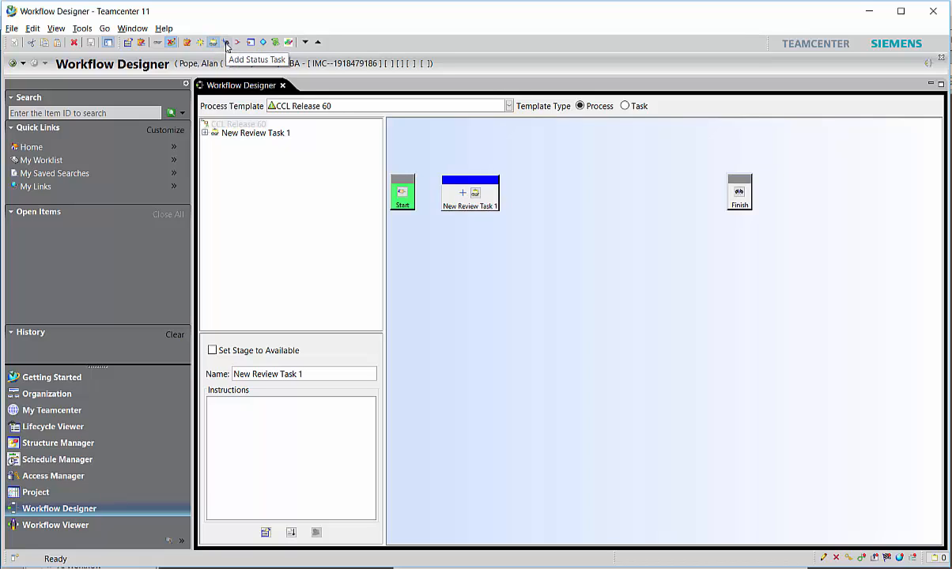
Step: Drop an Add Status Task onto the CCL Release 60 canvas
click(573, 197)
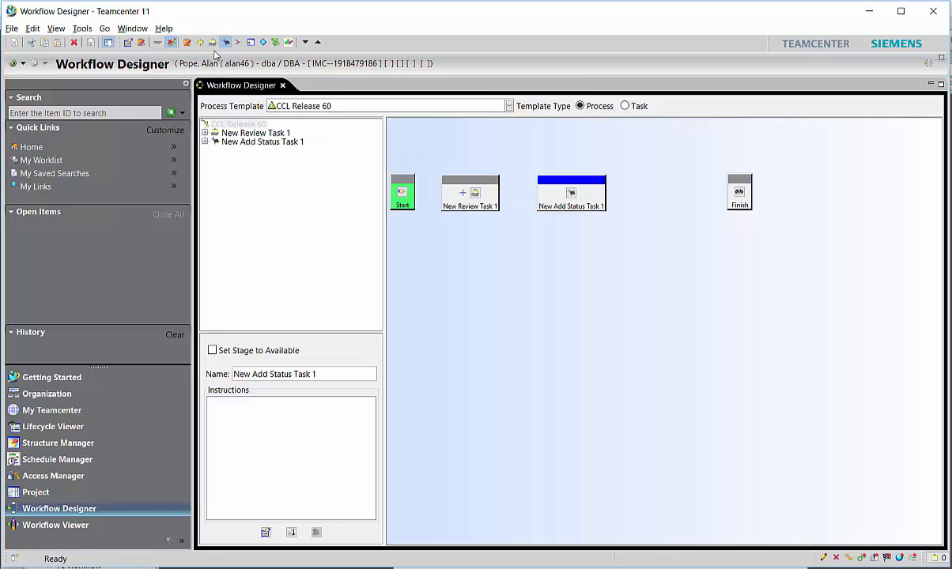
mouse_move(187, 42)
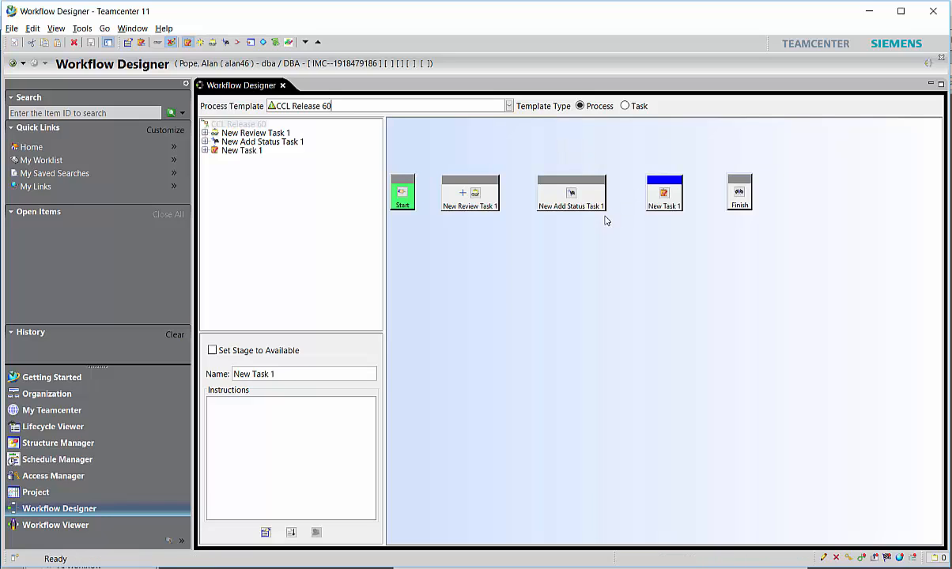
Step: Draw flow lines from Start through the review, status and generic tasks to Finish
click(470, 193)
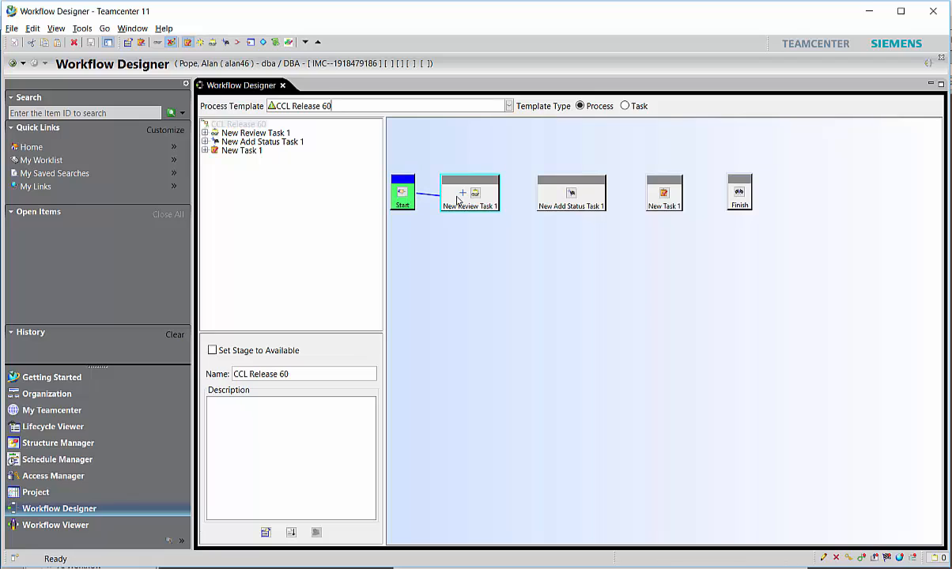
click(470, 193)
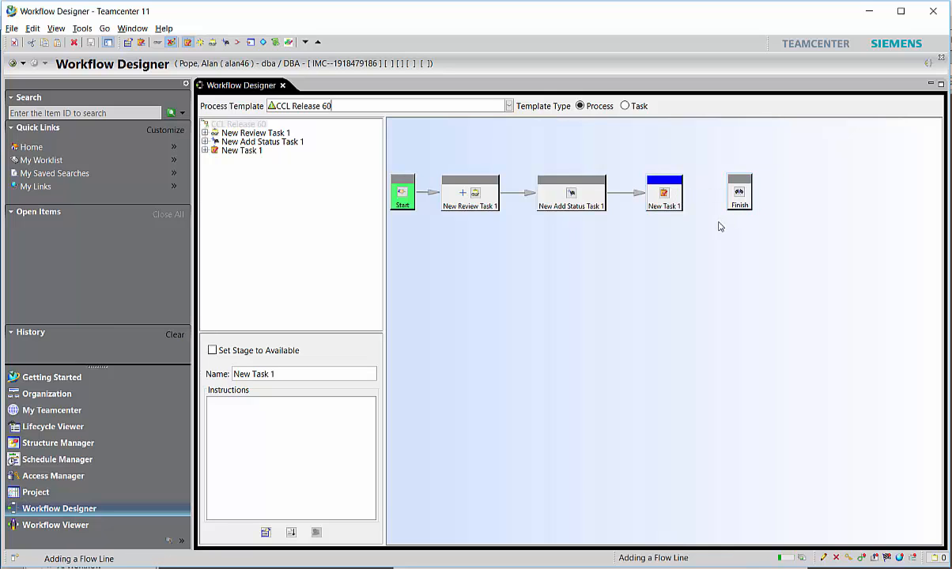
click(469, 193)
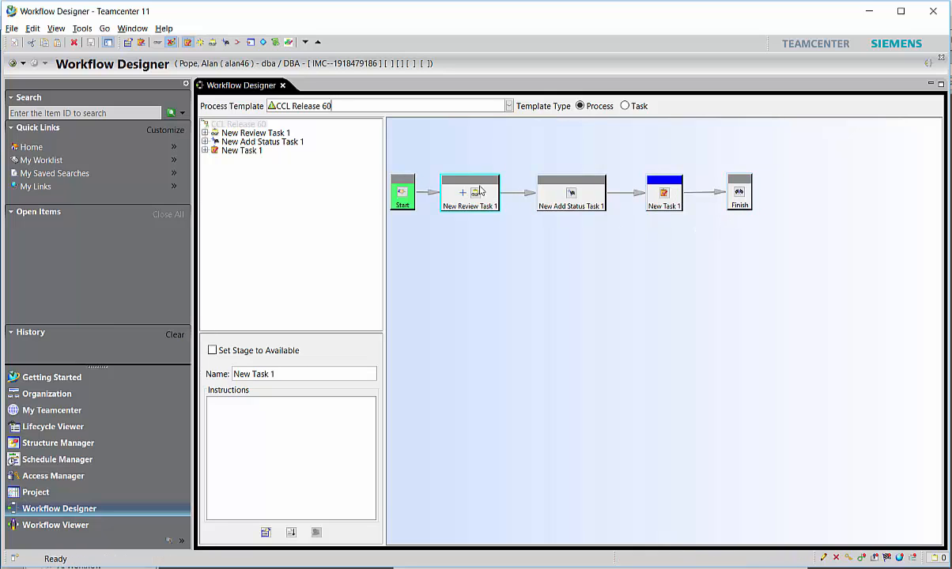
click(469, 192)
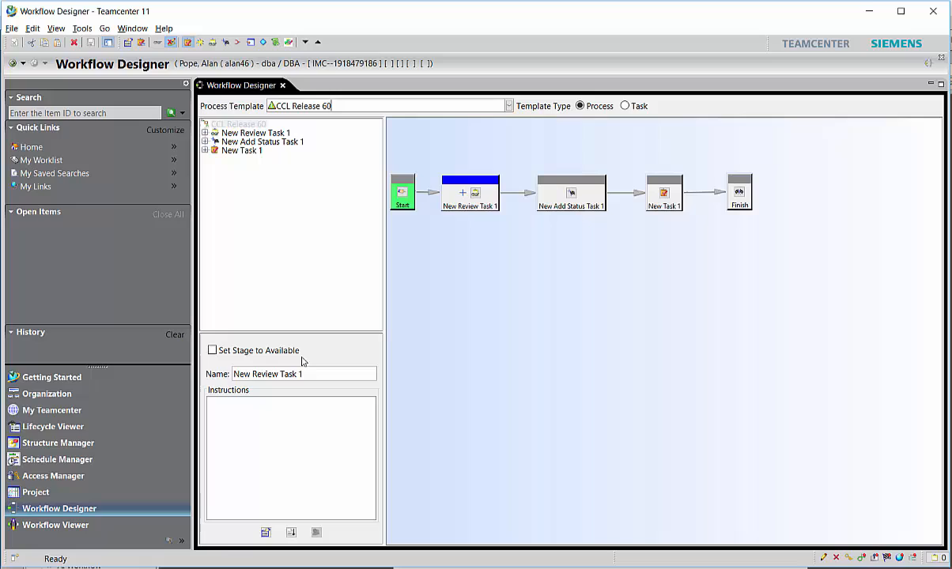
Step: Replace the review task name 'New Review Task 1' with 'Checker Review'
triple_click(268, 374)
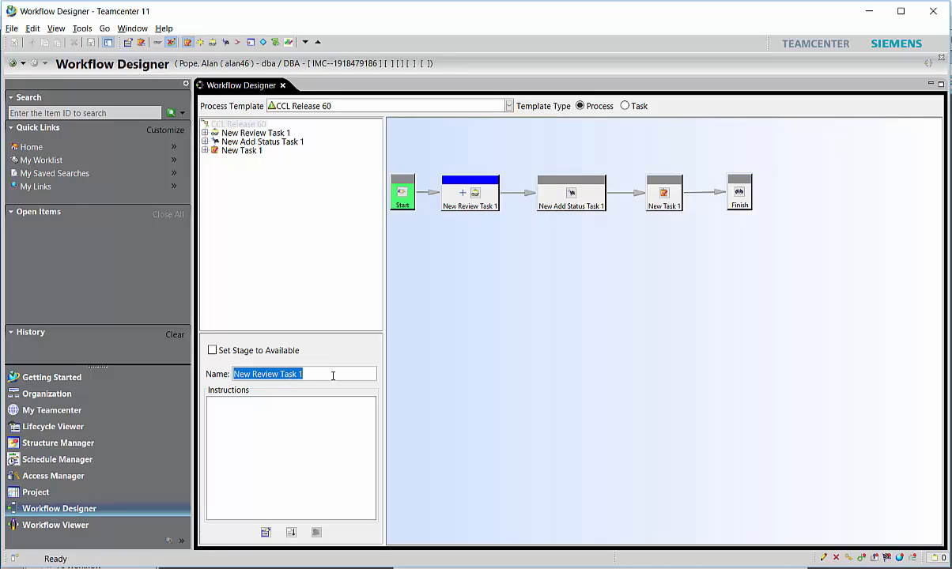
text(Check)
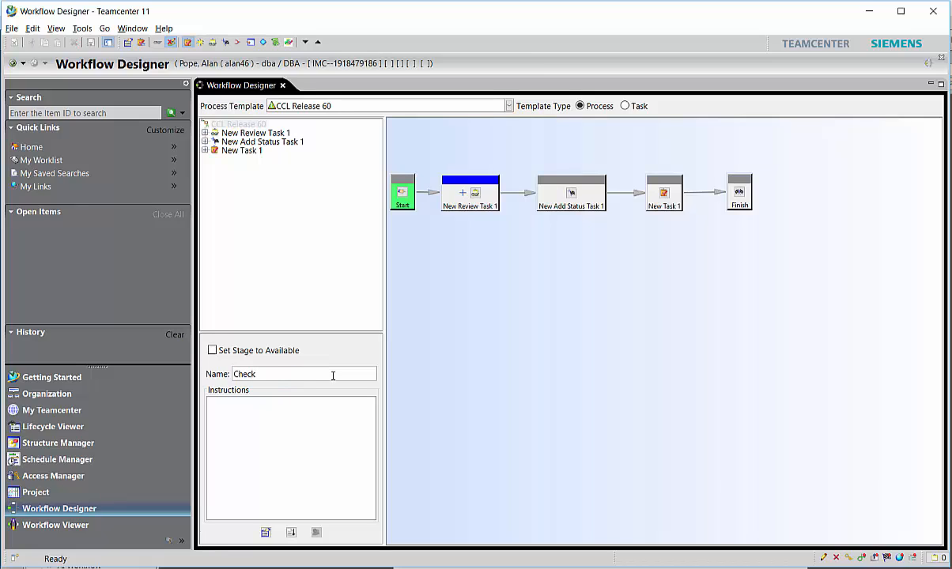
text(er Rev)
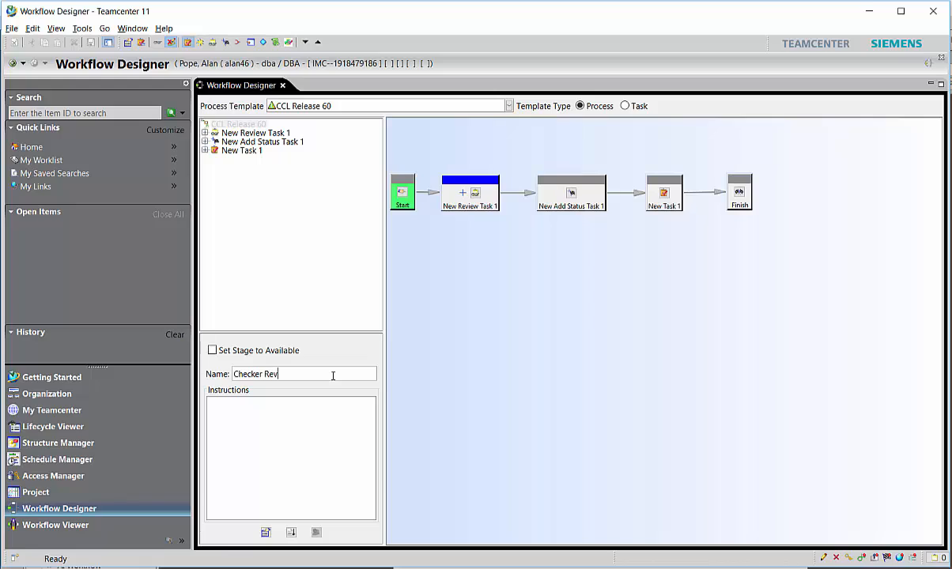
text(iew)
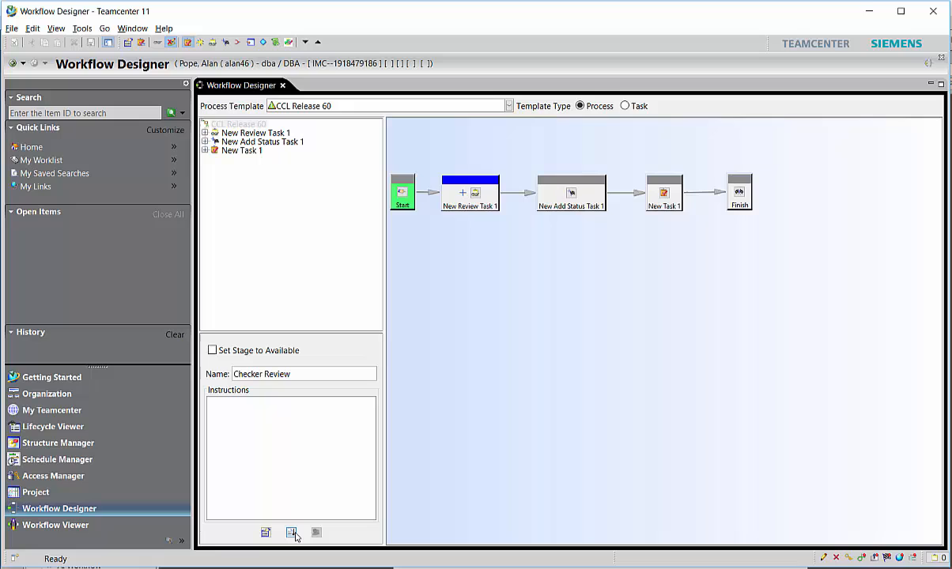
mouse_move(292, 532)
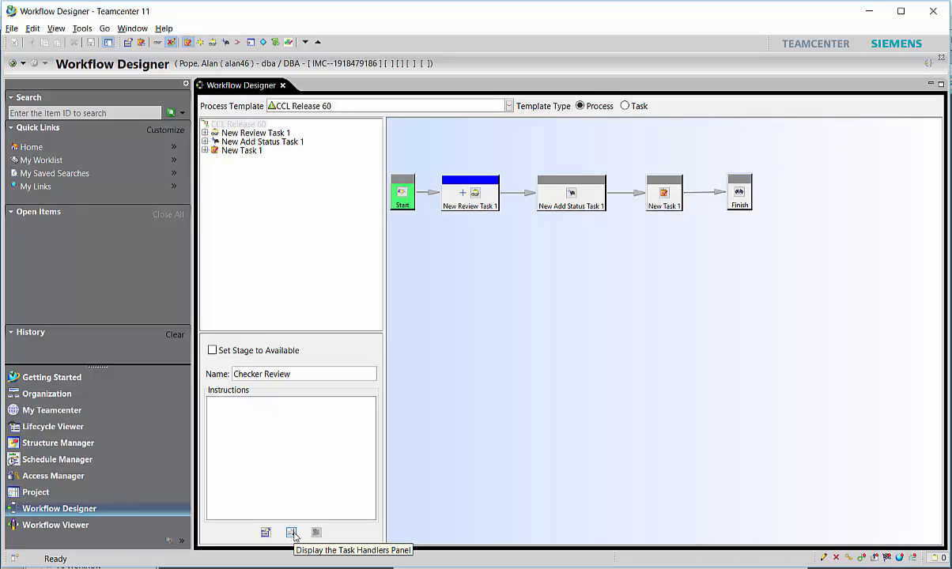
Step: Add EPM-set-rule-based-protection with -acl vault to Checker Review's Start action
click(291, 532)
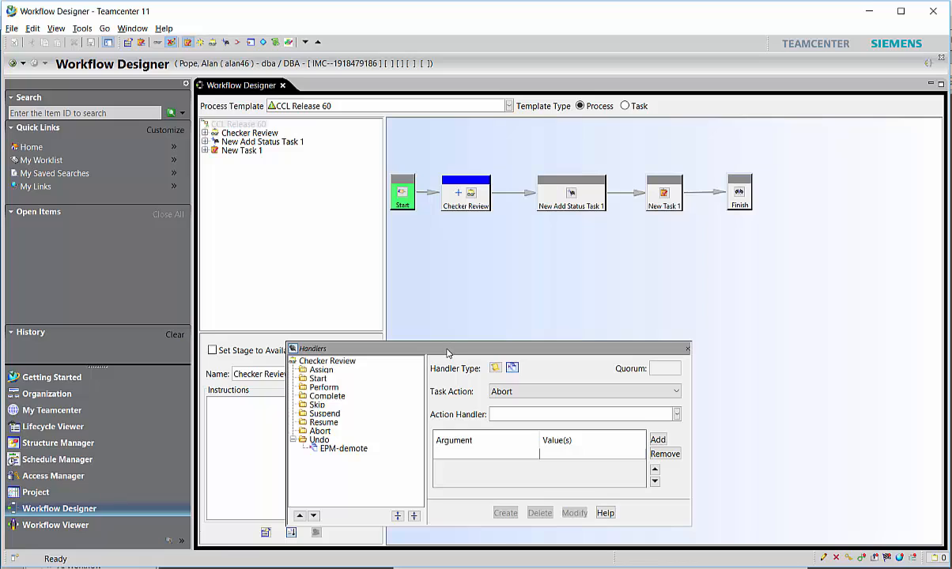
click(318, 378)
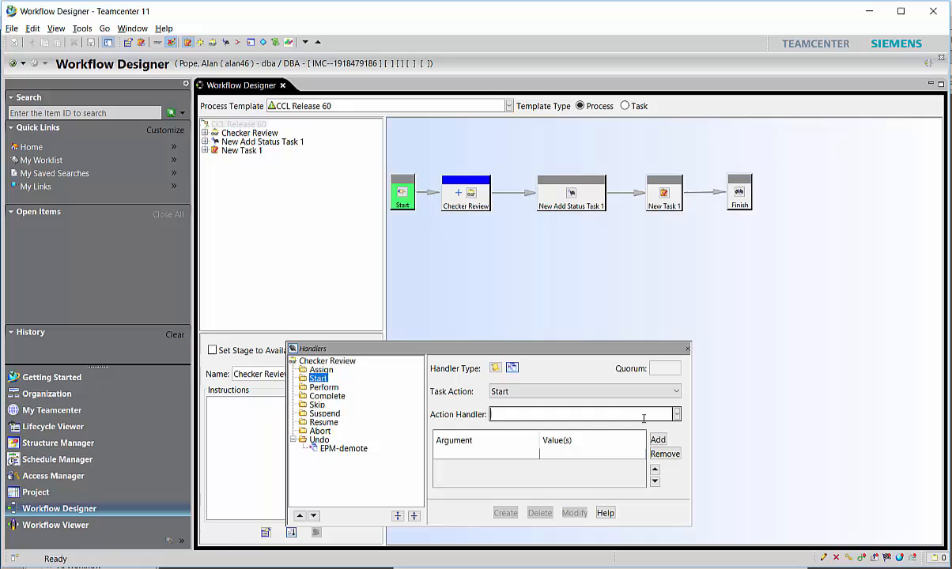
text(EPM-adhoc-signoffs)
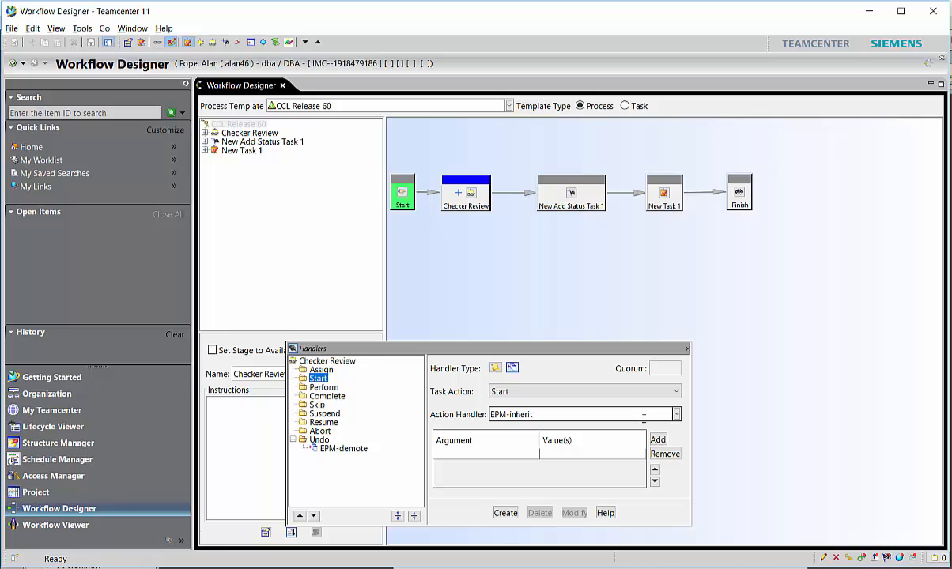
click(505, 512)
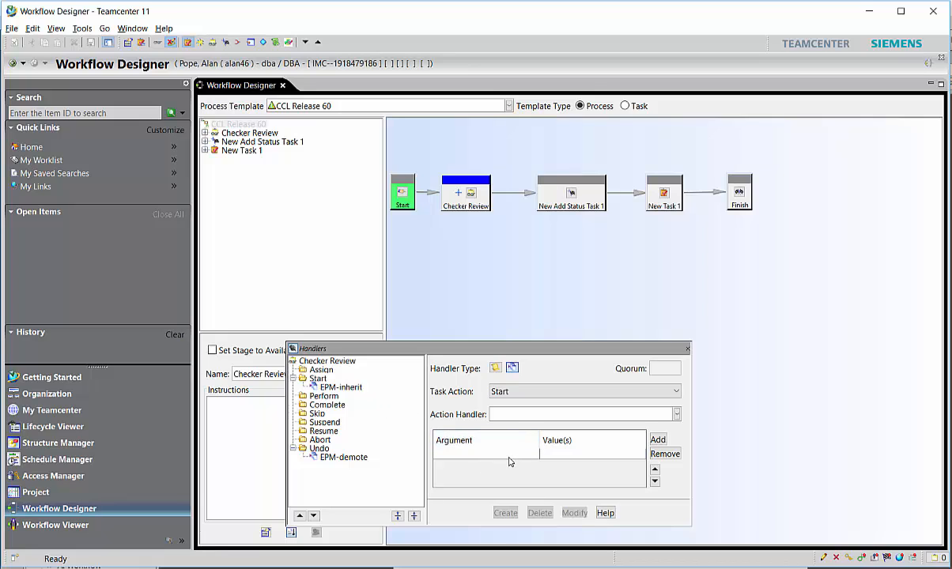
text(EPM-achoc-signoffs)
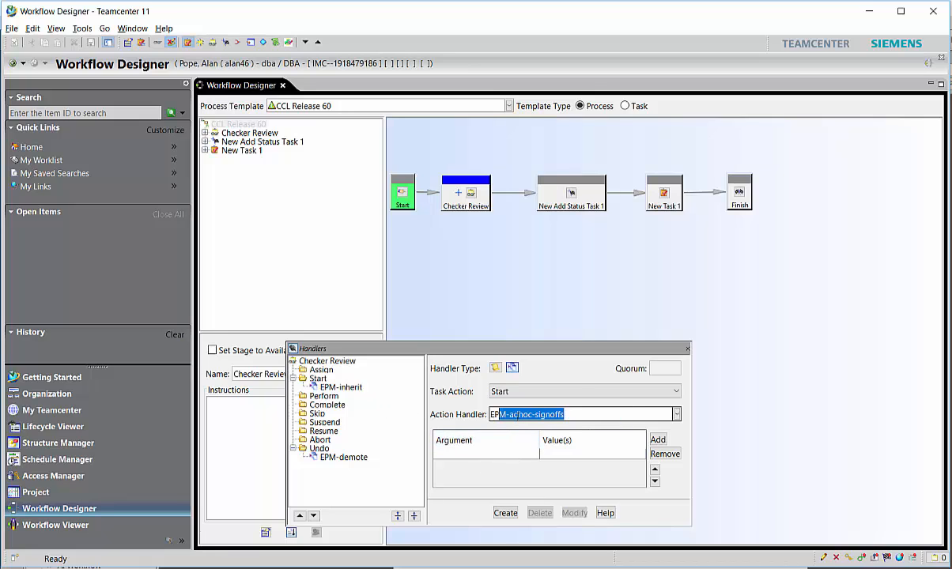
text(EPM-se-condition)
click(486, 454)
text(-ac)
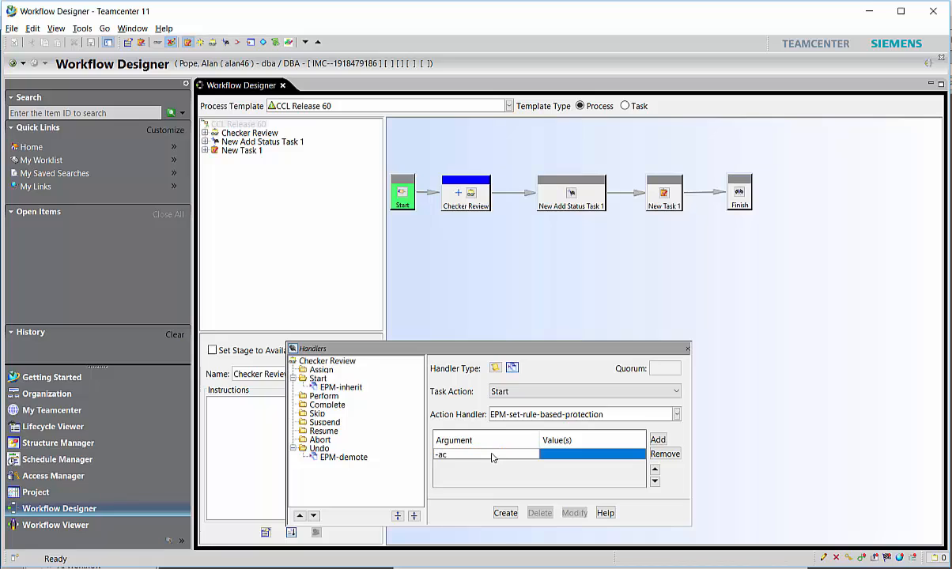
text(l)
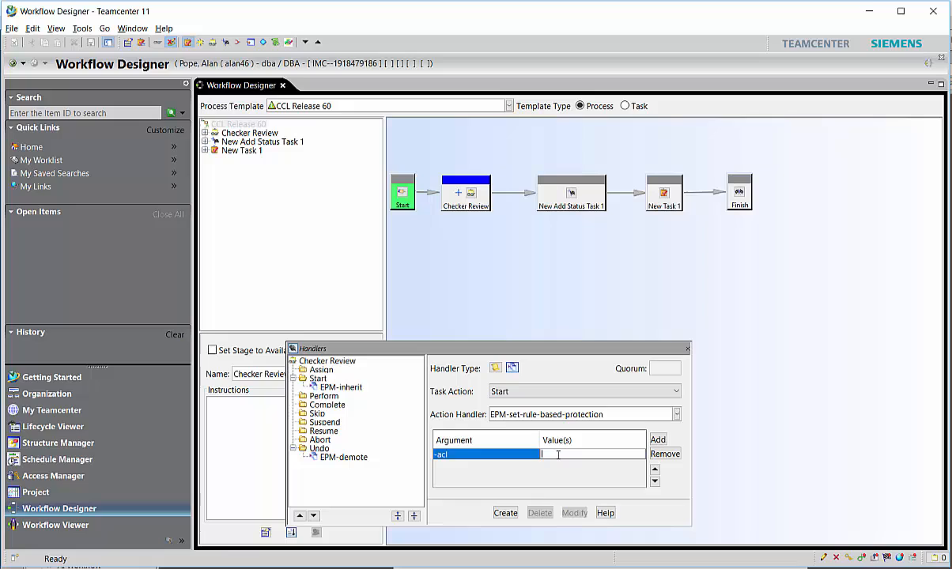
text(vault)
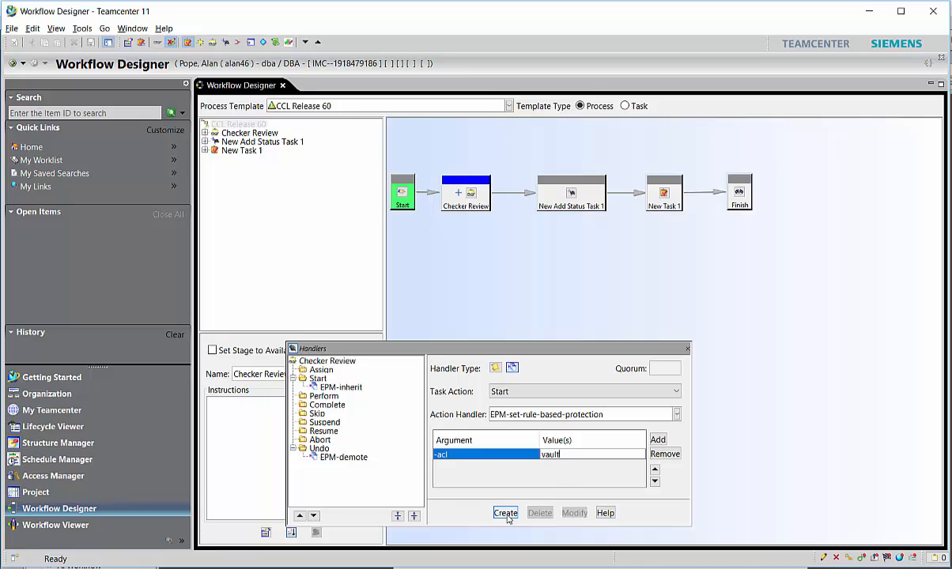
click(505, 512)
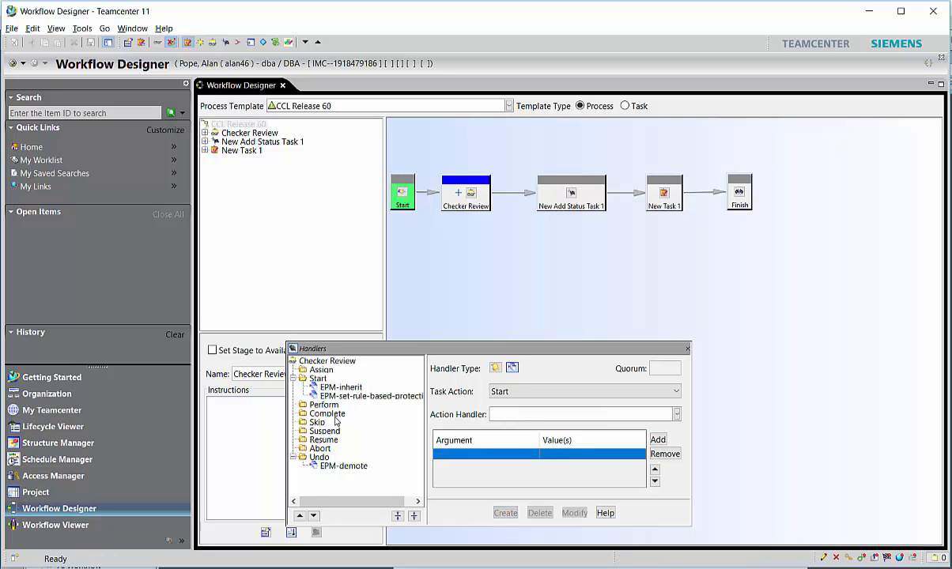
Step: Create the EPM-execute-follow-up handler on Checker Review's Complete action
click(327, 413)
text(EPM-execute-follow-up)
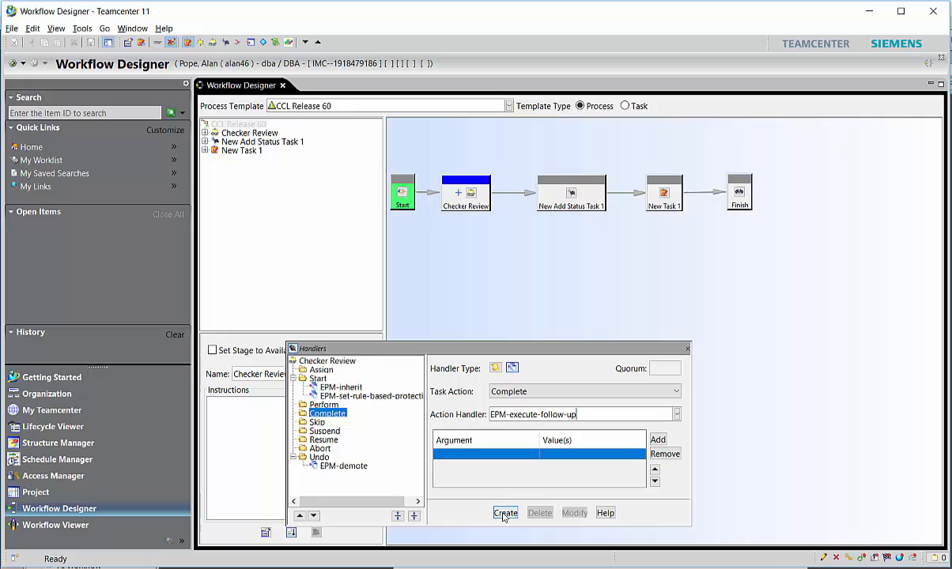
click(505, 512)
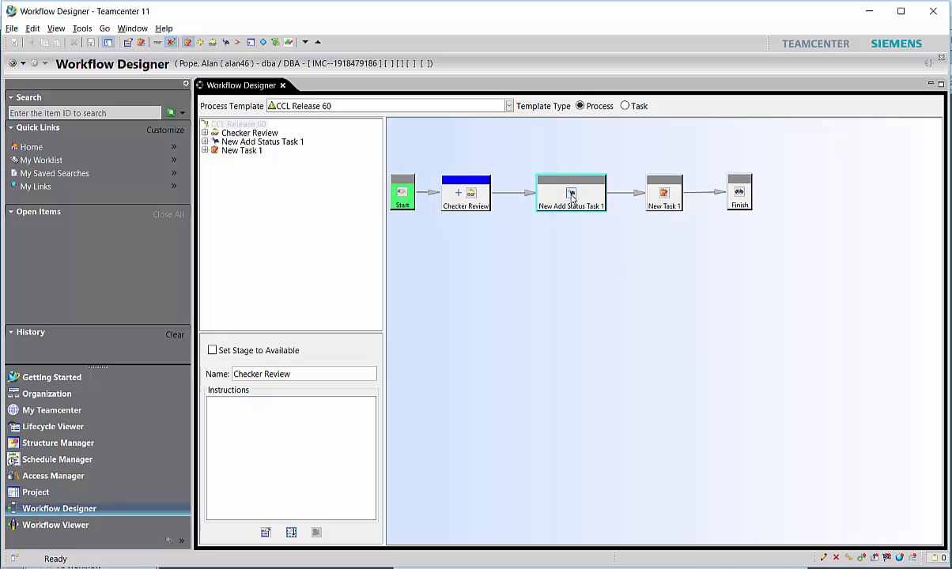
Step: Rename the status task 'Production release' with instructions 'Up status to release'
click(571, 193)
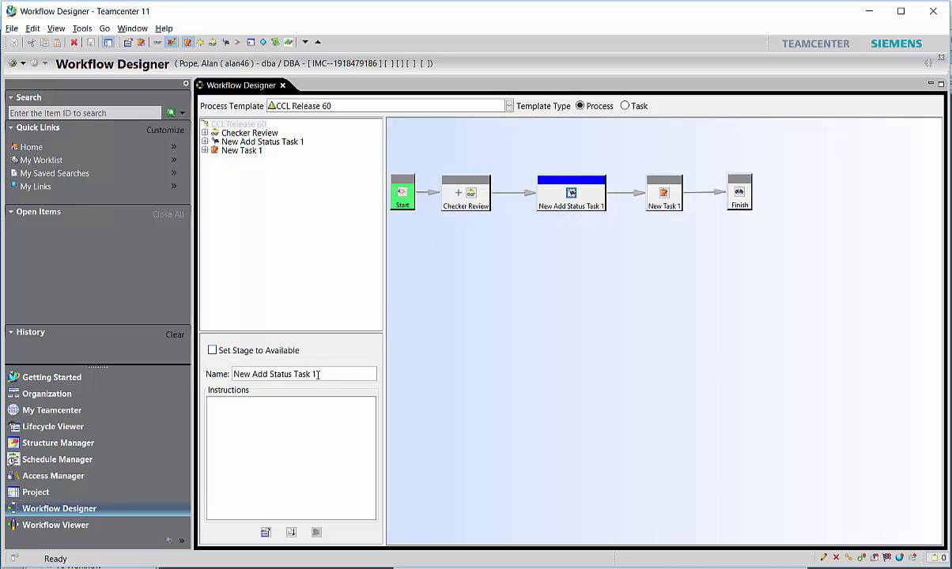
triple_click(275, 374)
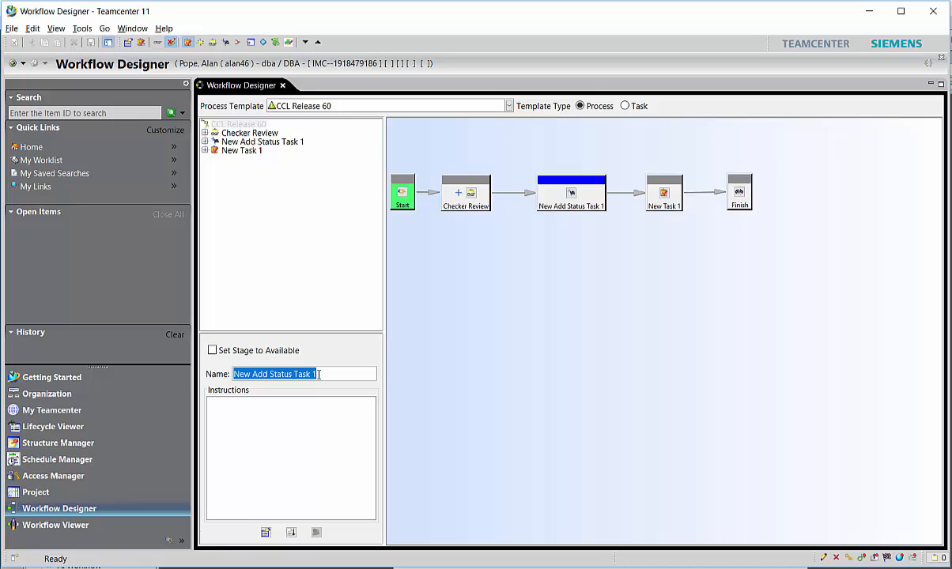
text(Prod)
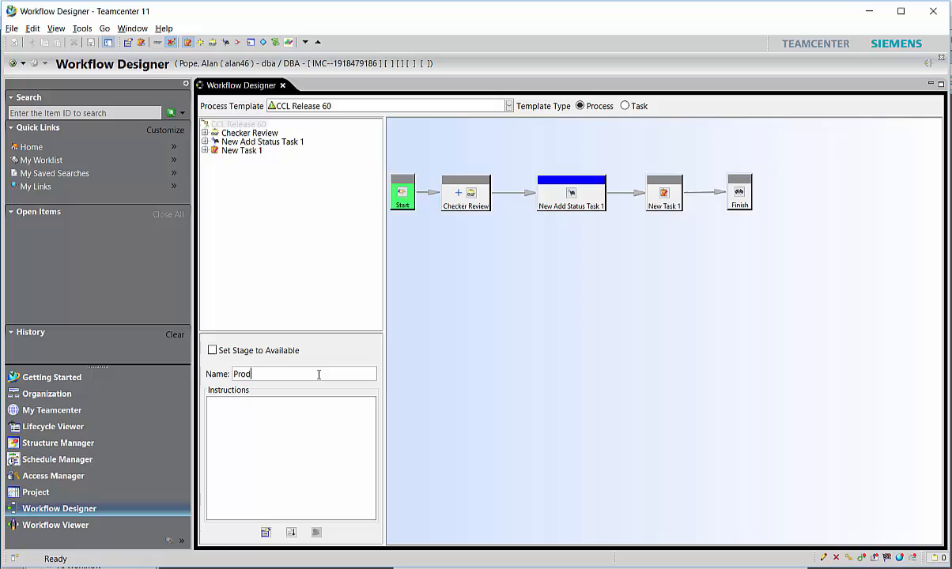
text(uction release)
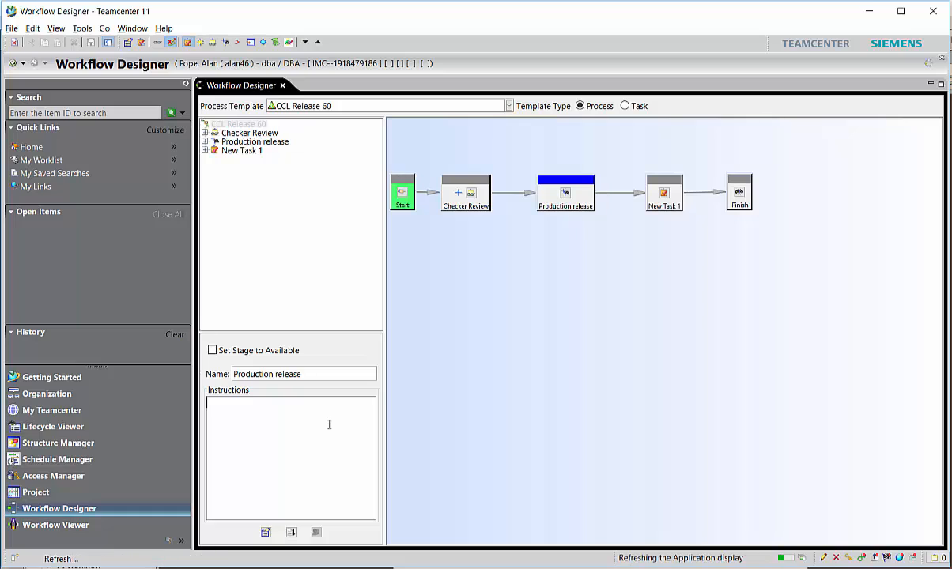
text(Up st)
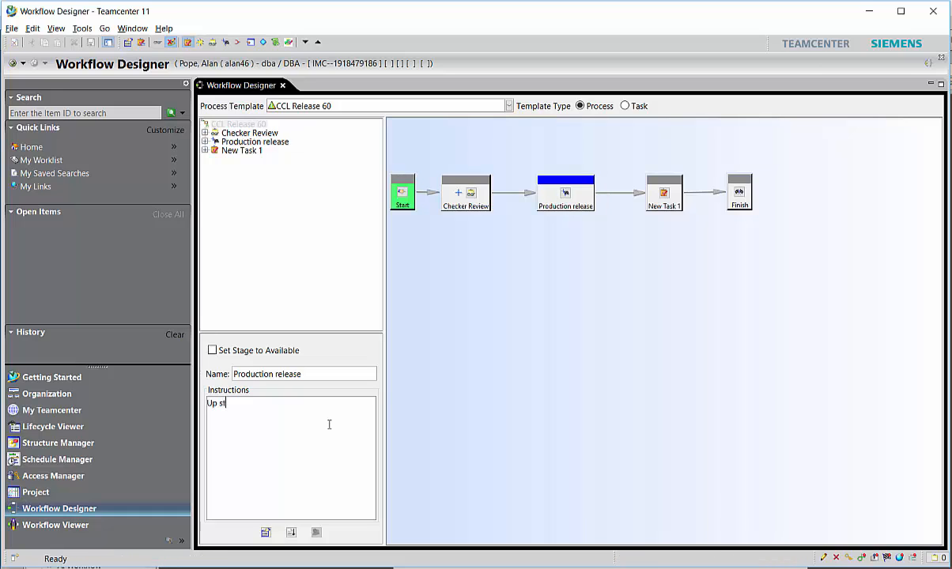
text(atus to)
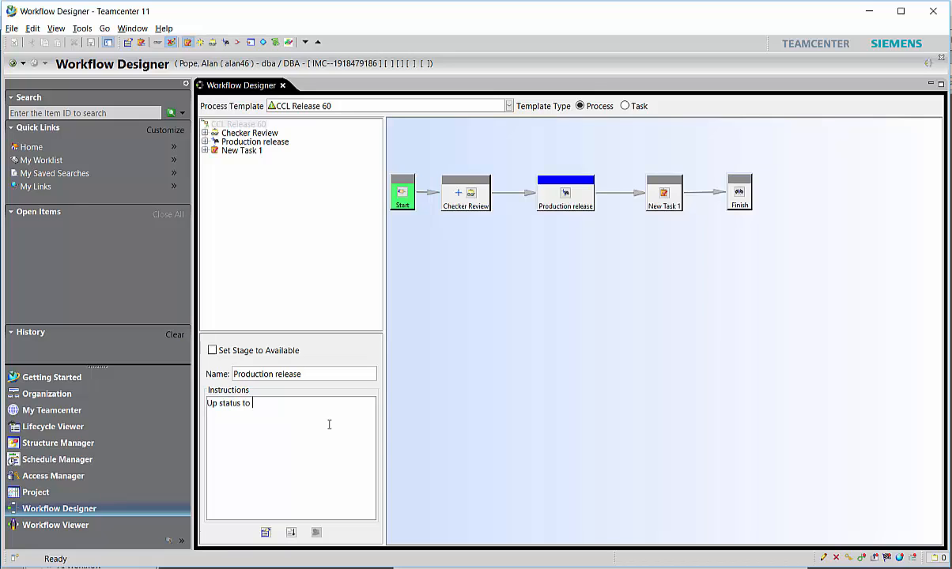
text(release)
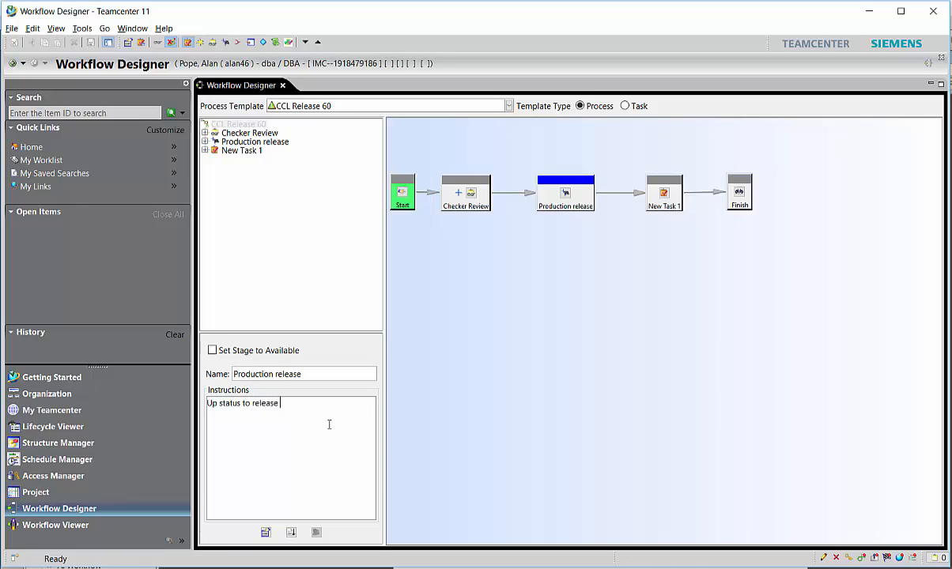
Step: Append '- 60' to the instructions and set EPM-create-status -status to 60
text(- 60)
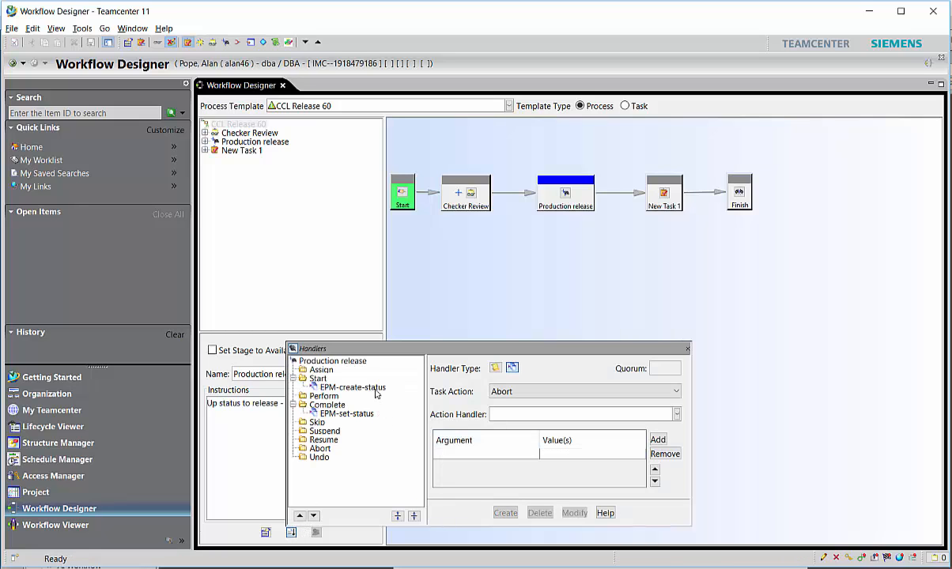
click(349, 386)
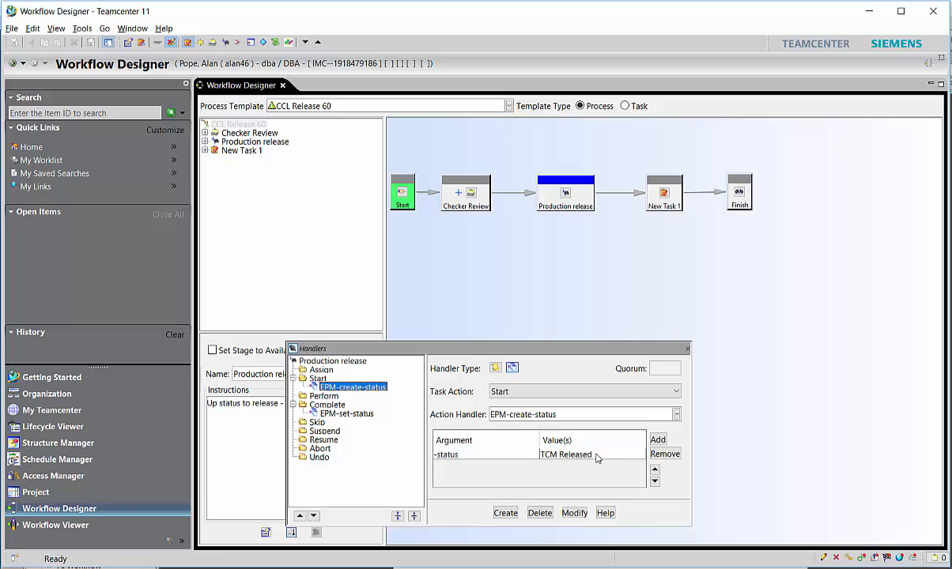
click(538, 455)
text(60)
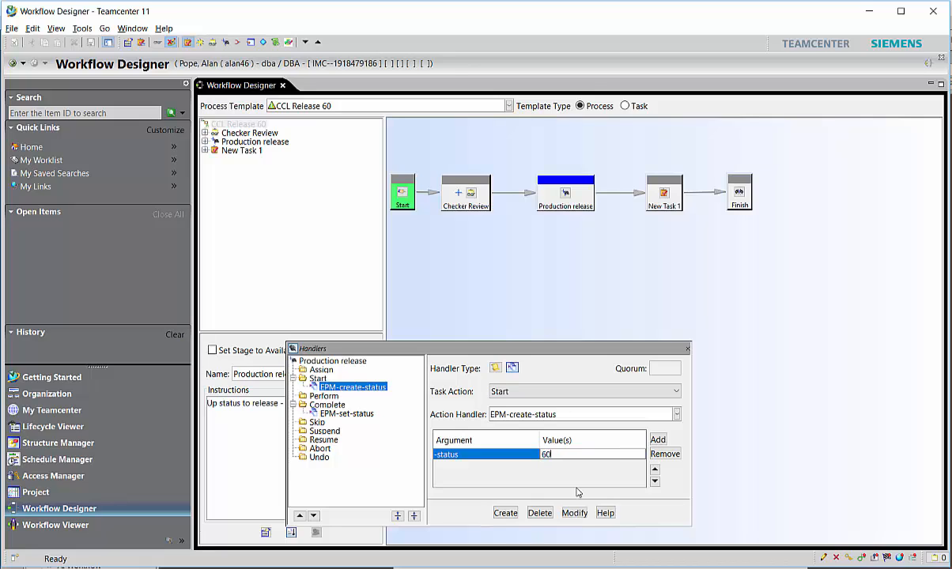
click(574, 513)
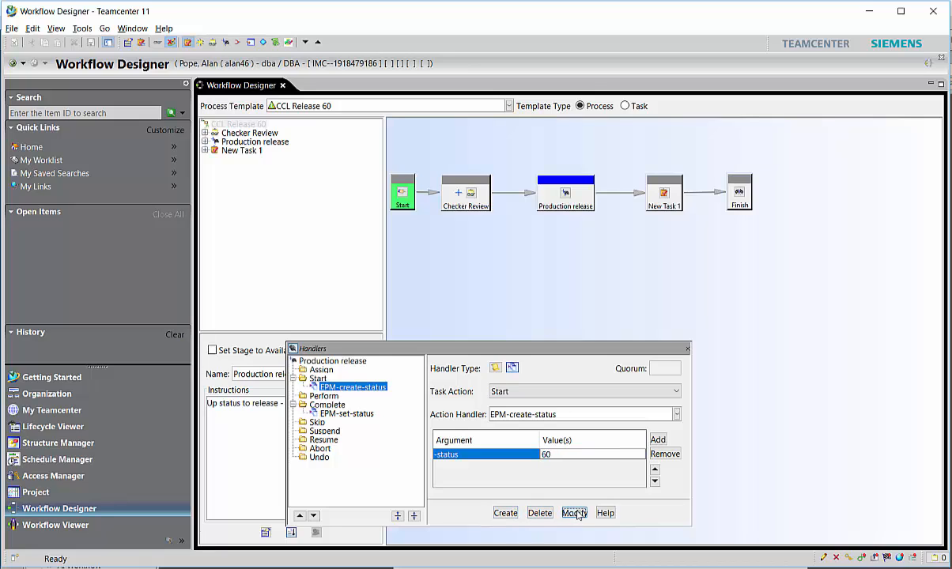
click(575, 513)
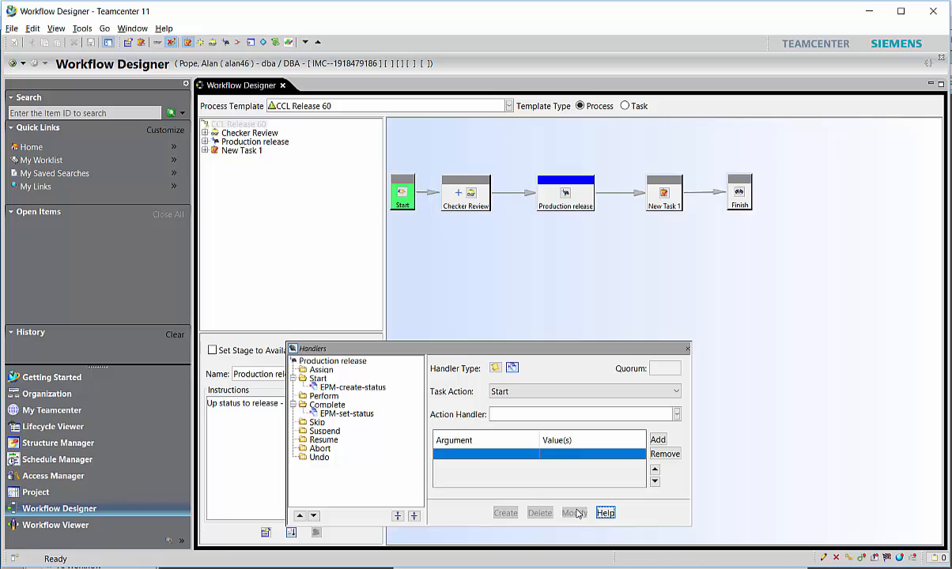
mouse_move(382, 454)
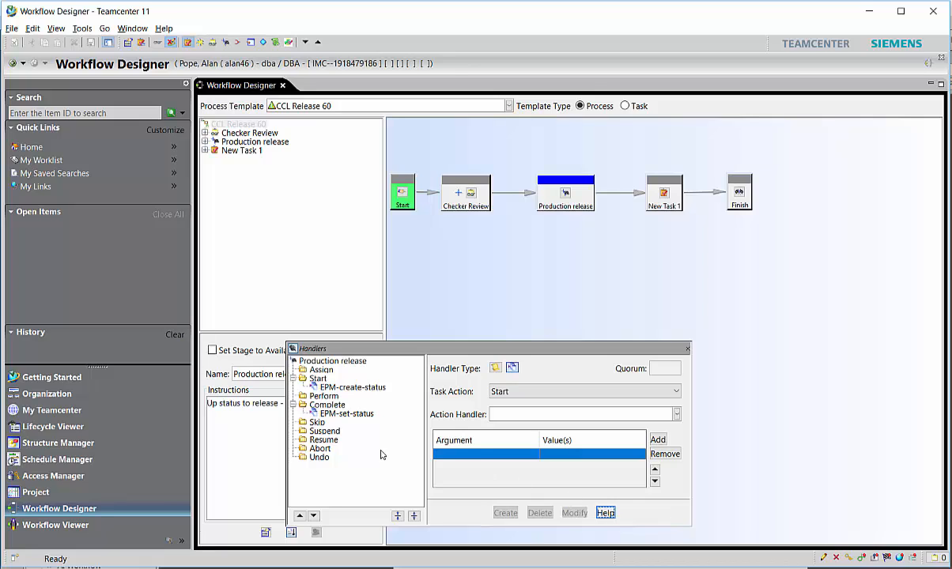
click(347, 413)
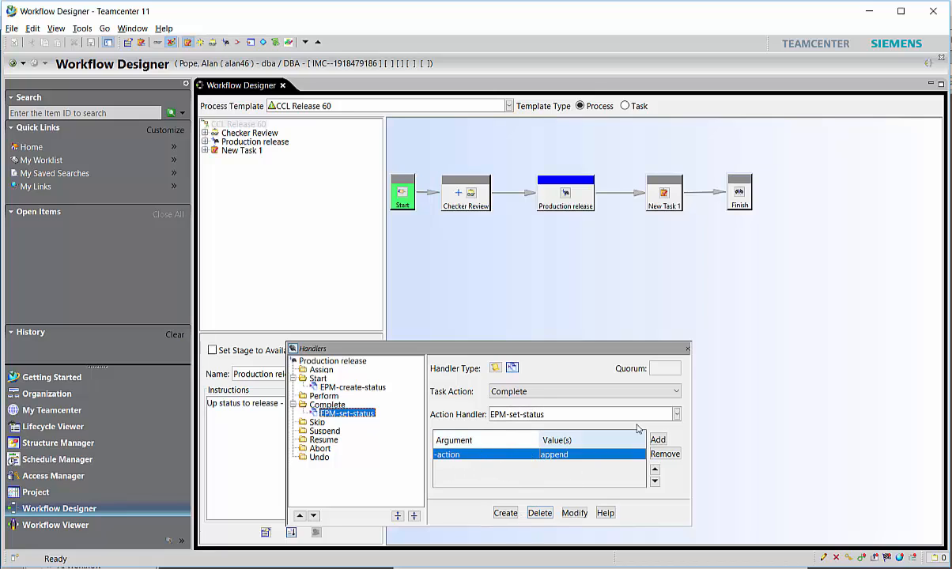
click(687, 349)
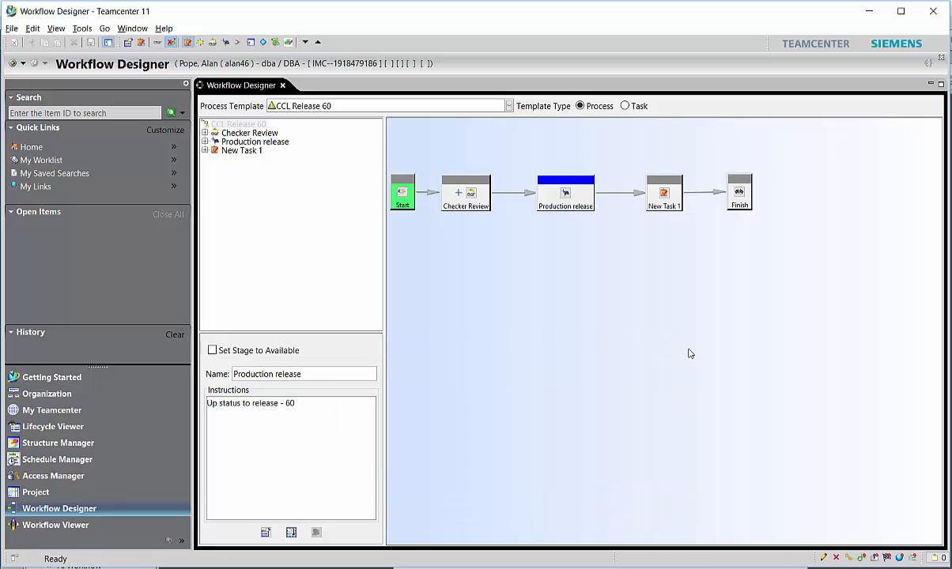
Step: Rename New Task 1 to 'Notify owner' and bring up its handlers window
click(664, 193)
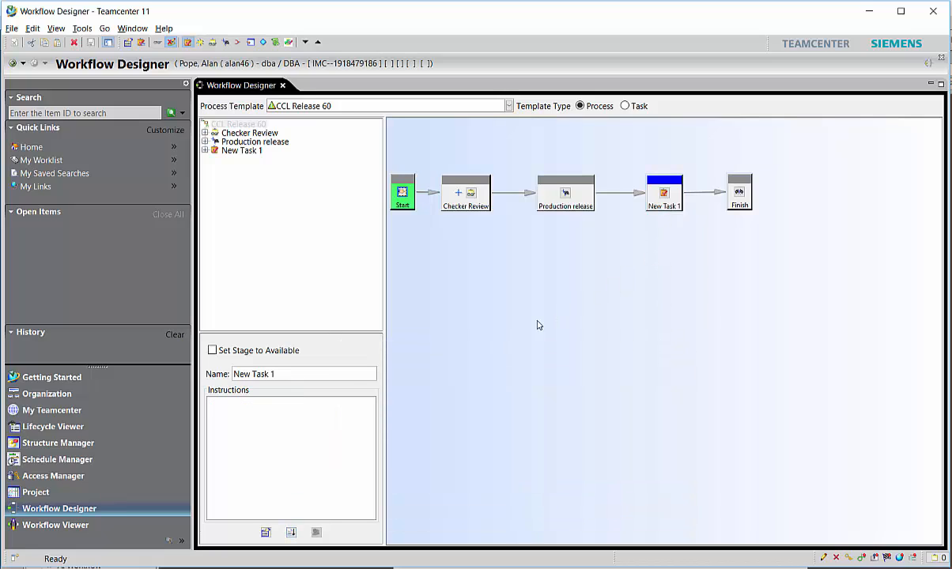
triple_click(253, 374)
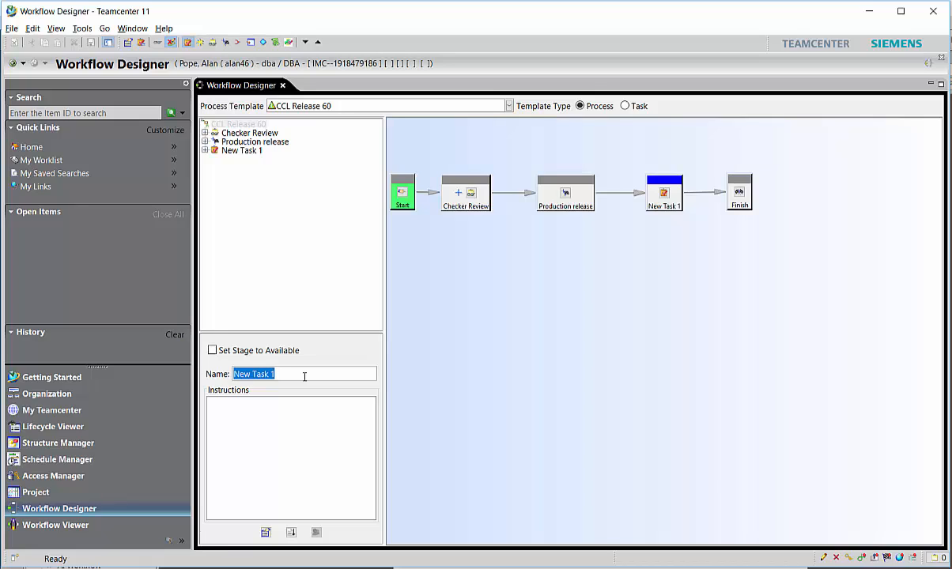
text(EP)
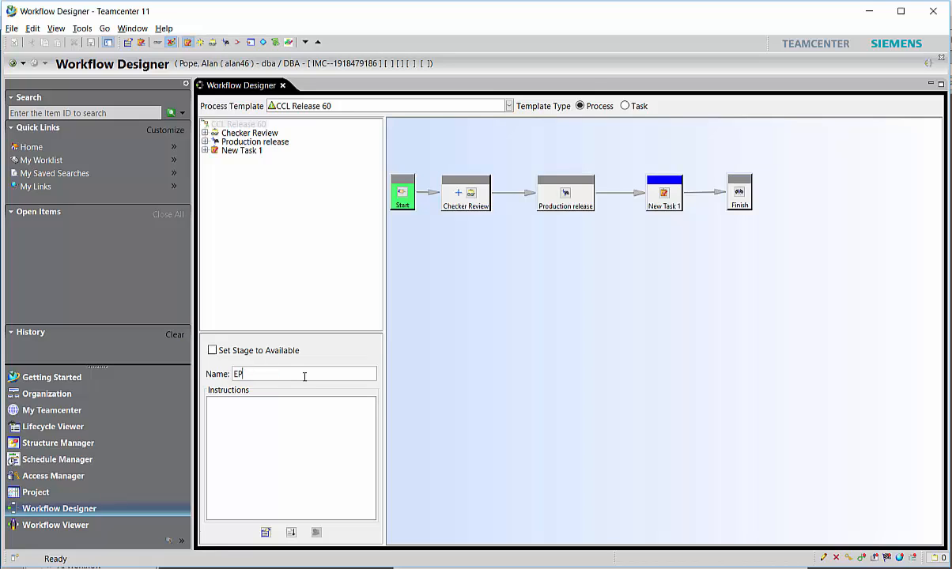
key(Backspace)
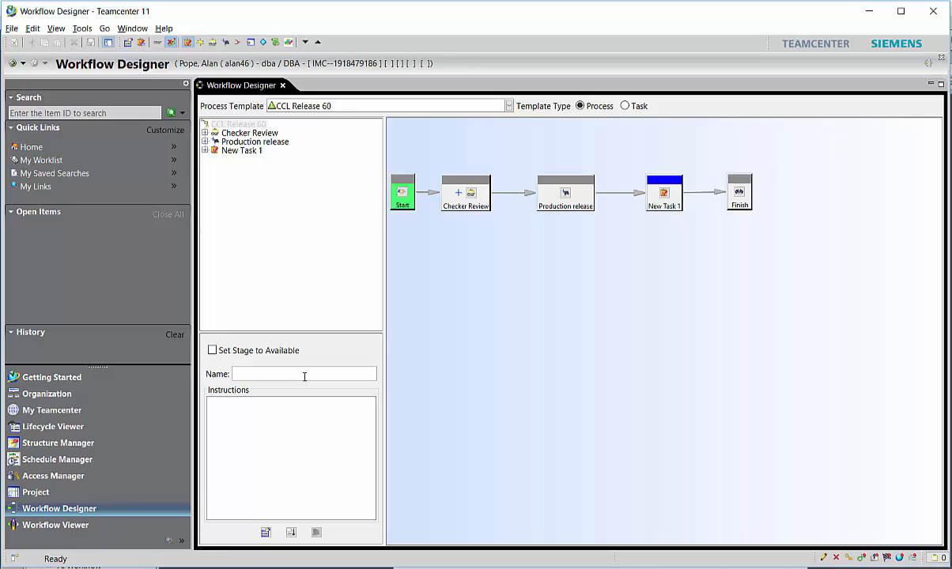
text(Notify)
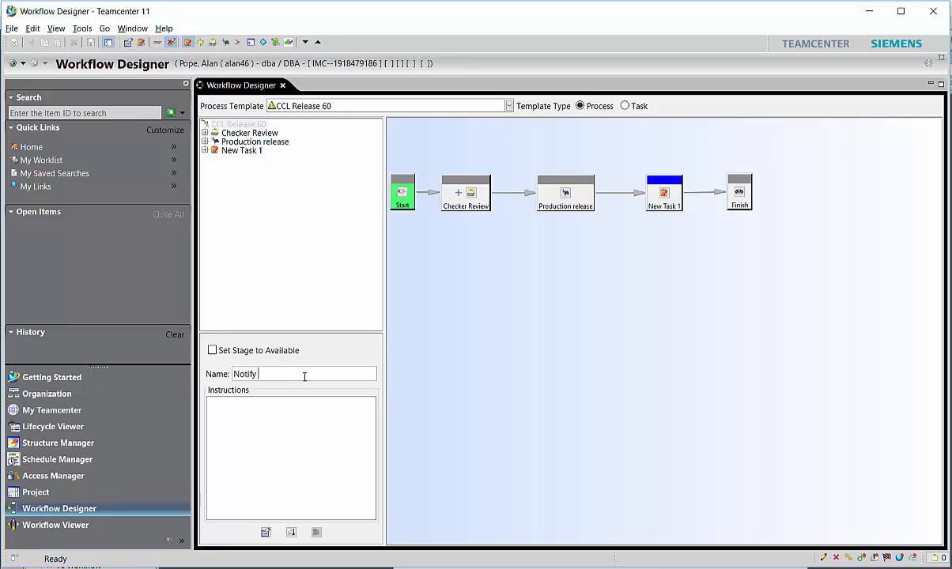
text(owner)
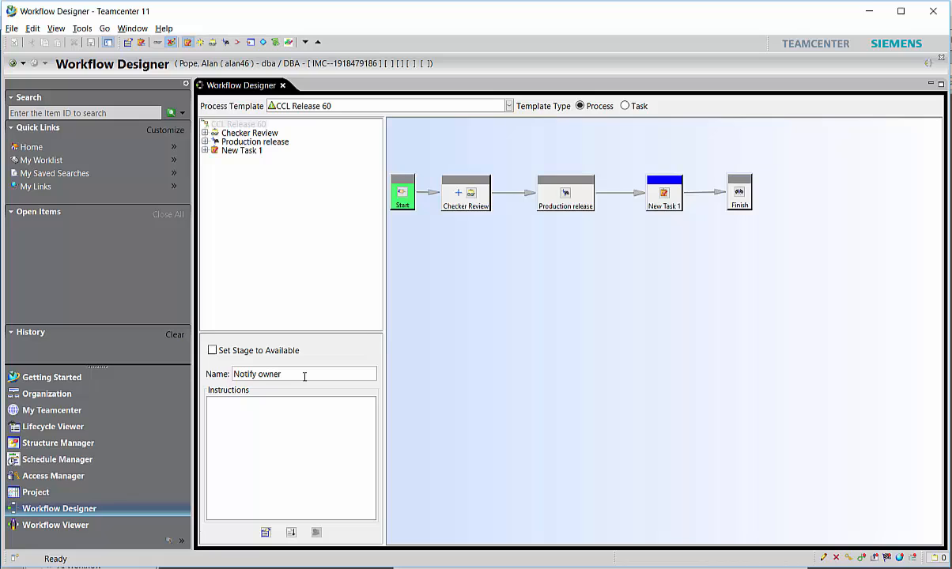
mouse_move(293, 534)
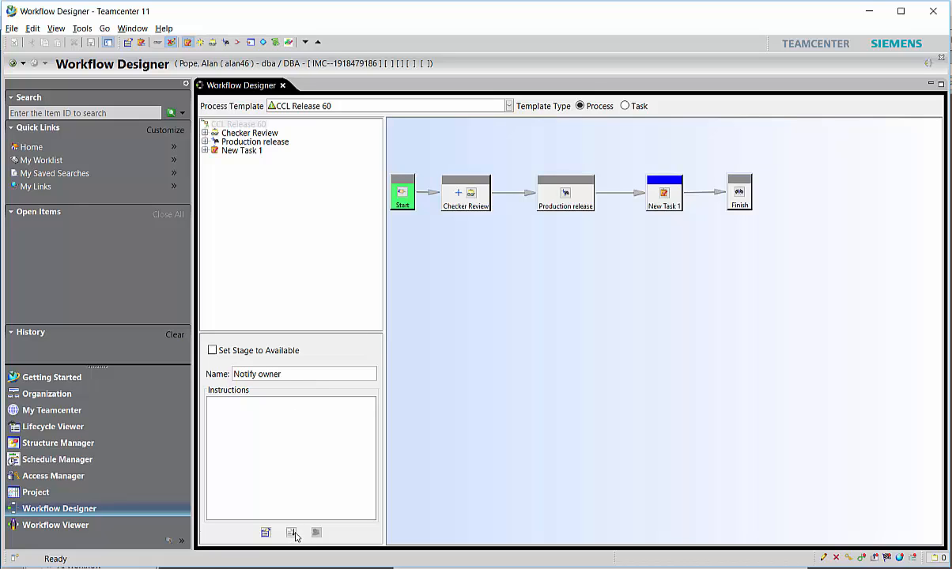
click(291, 533)
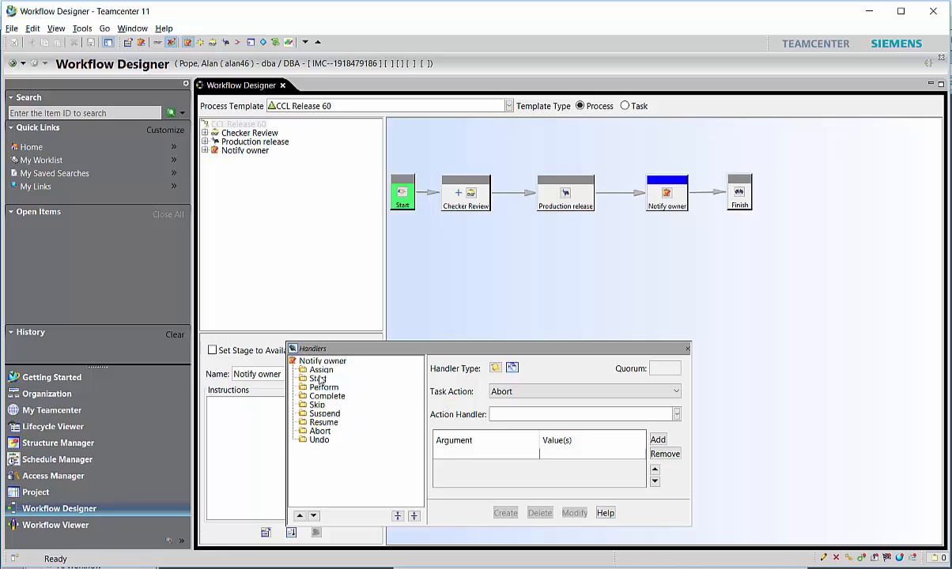
Step: On Notify owner's Start action, choose EPM-notify with -subject 'Review completed'
click(317, 378)
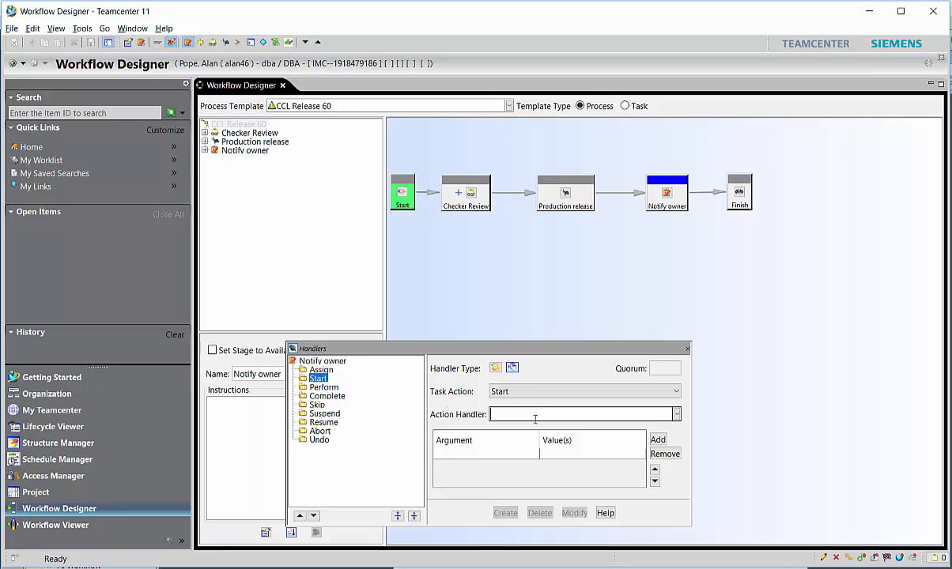
text(EPM-adhoc-signoffs)
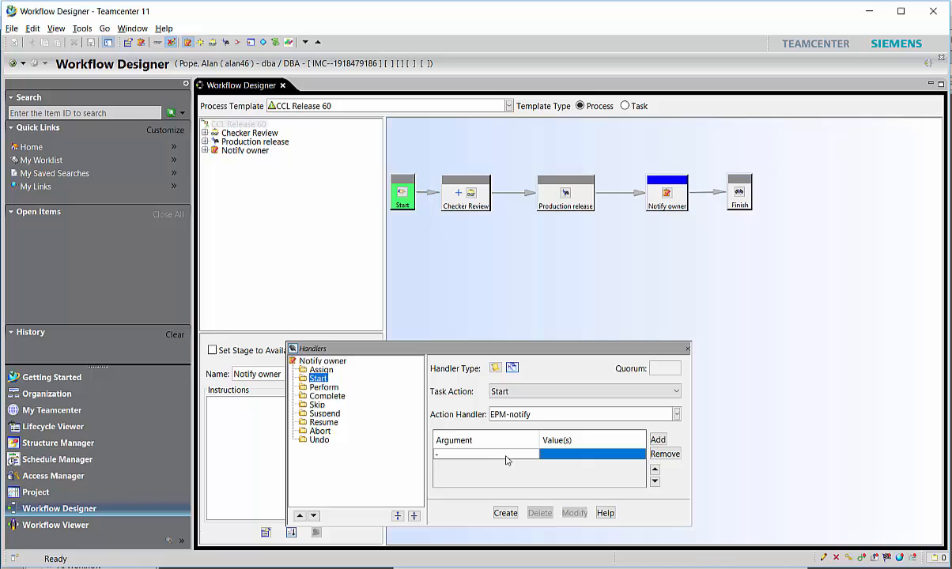
text(su)
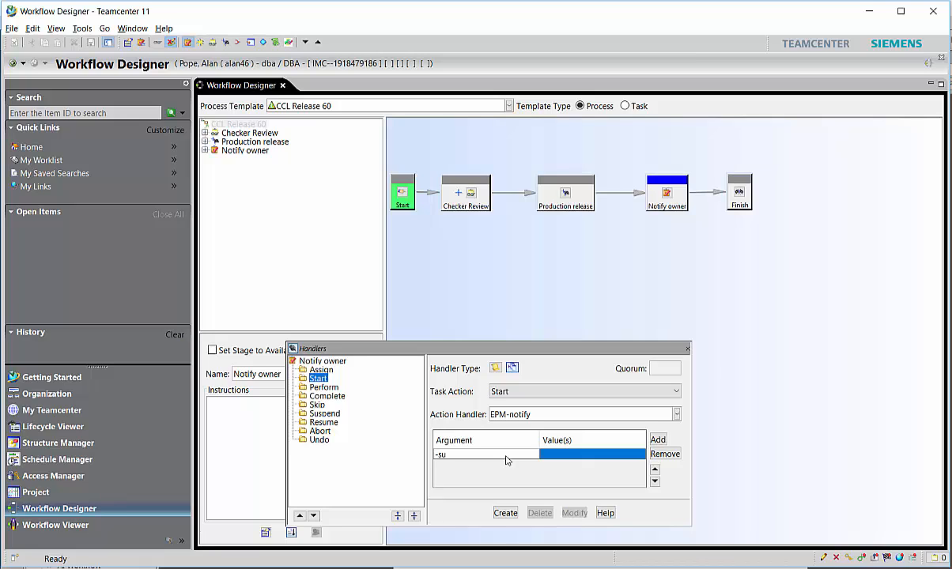
text(bject)
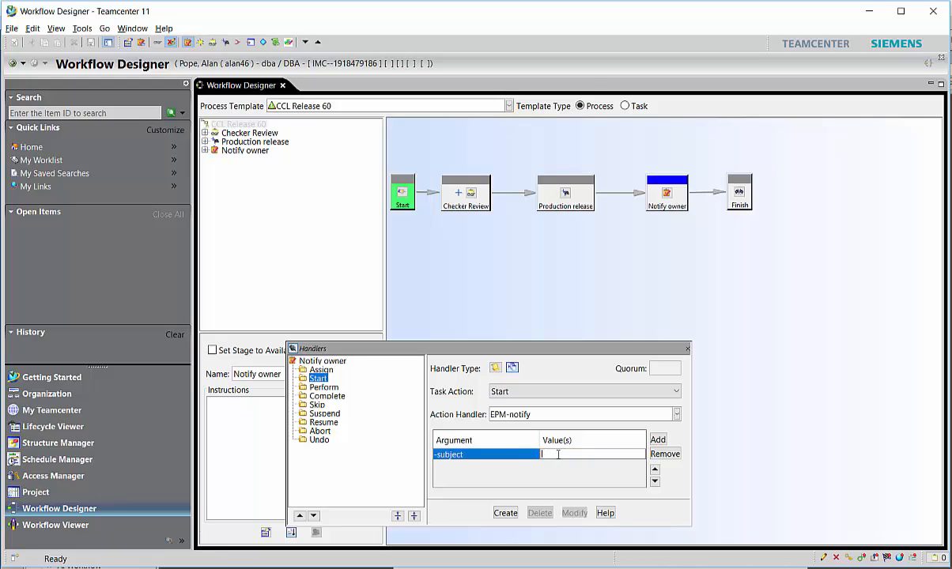
text(Review)
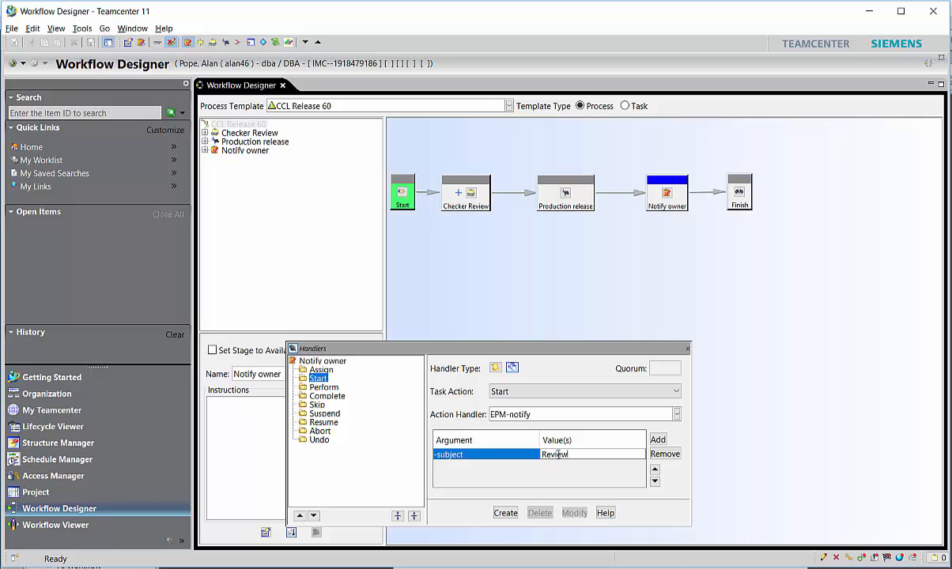
click(569, 454)
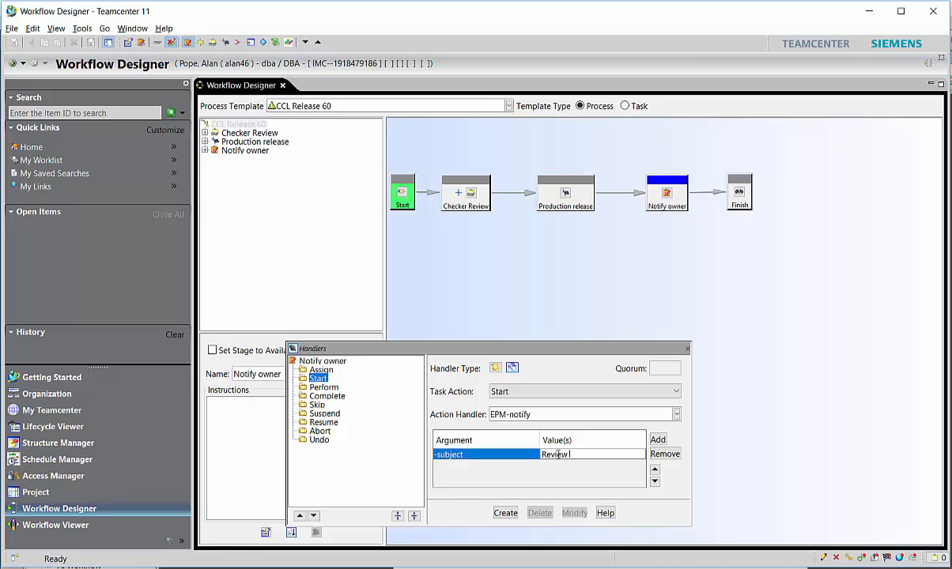
text(completed)
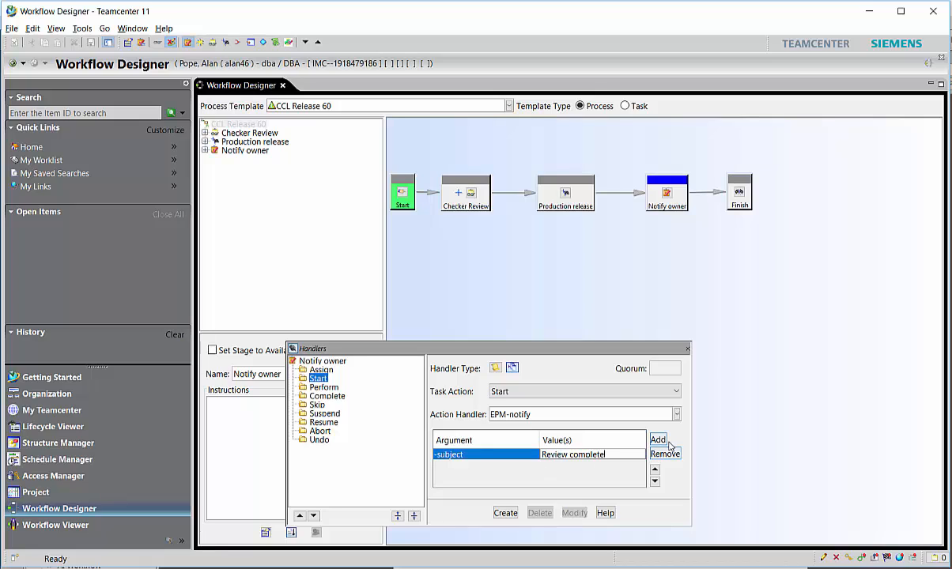
Step: Add a -recipient $OWNER argument, create the handler, and close the handlers window
click(658, 440)
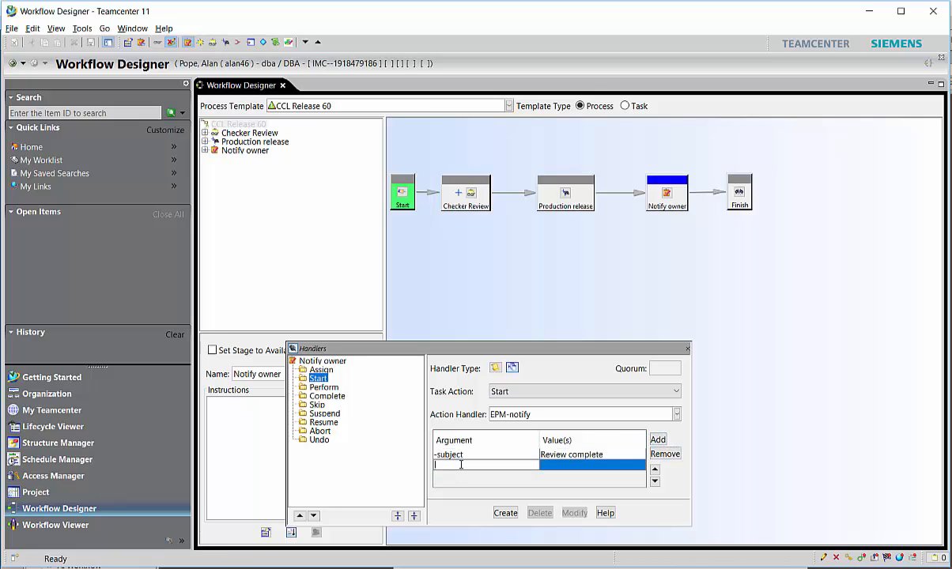
text(-recipient)
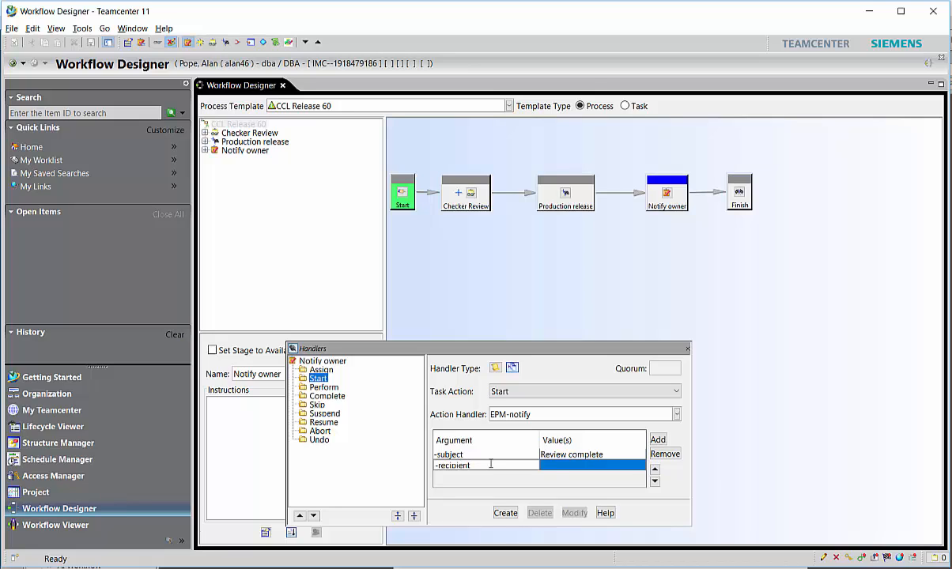
click(452, 465)
text($OWNE)
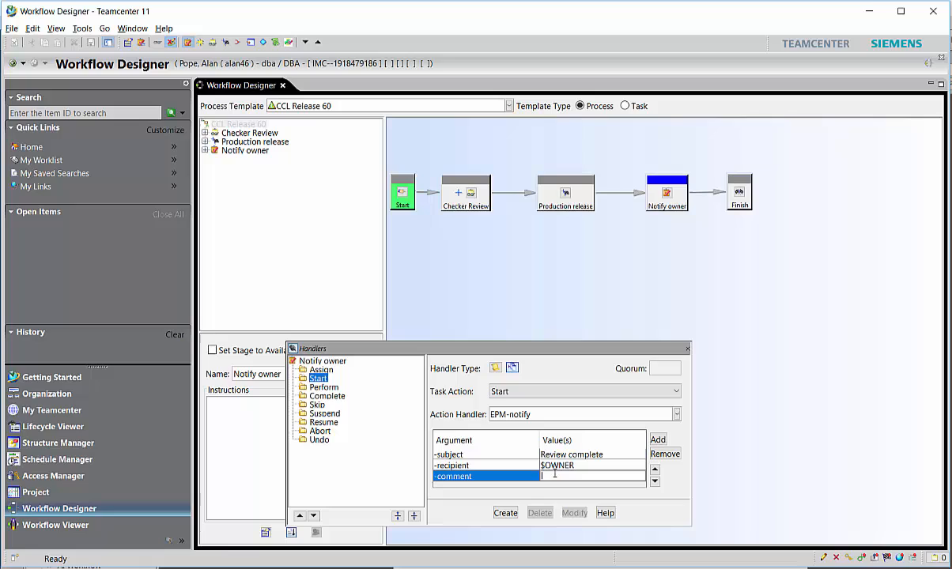
text(Rel)
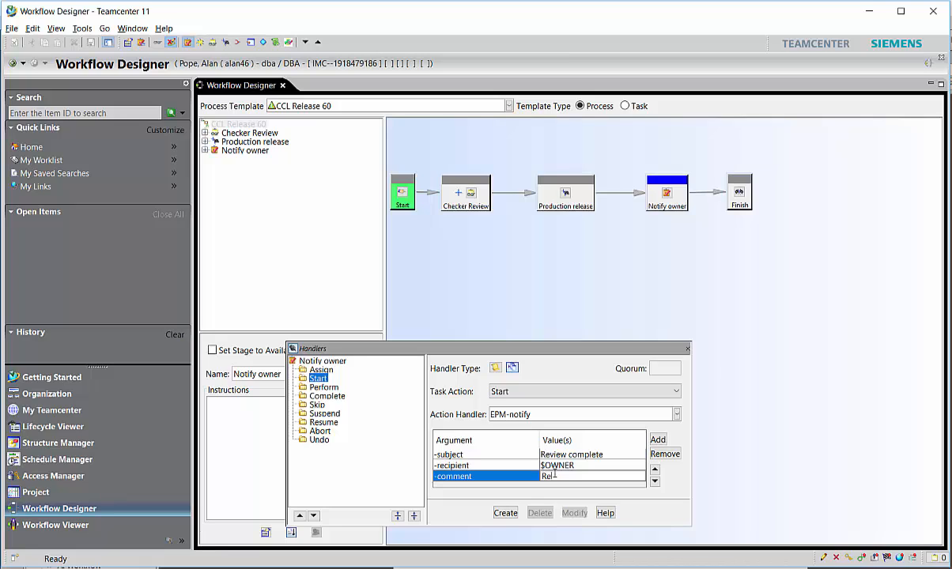
text(Review)
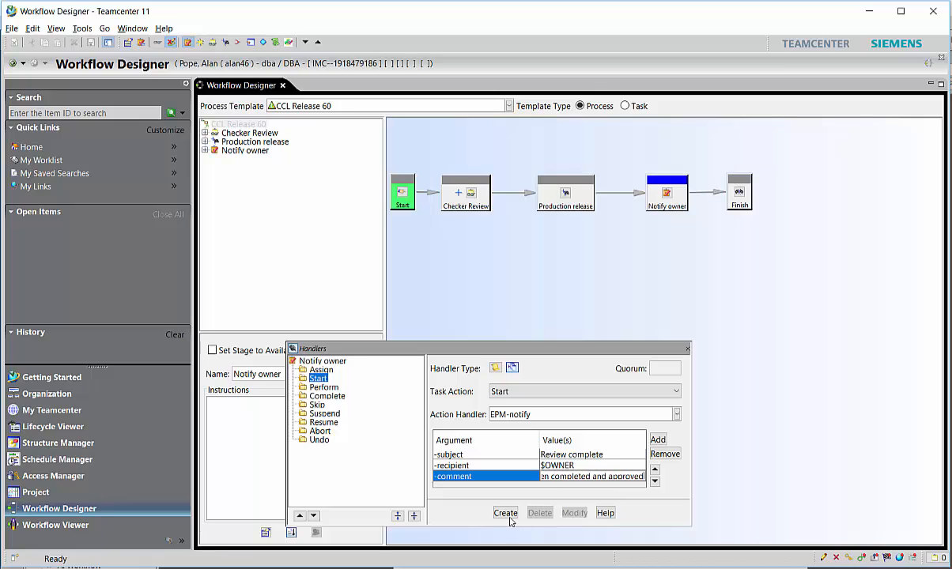
click(505, 513)
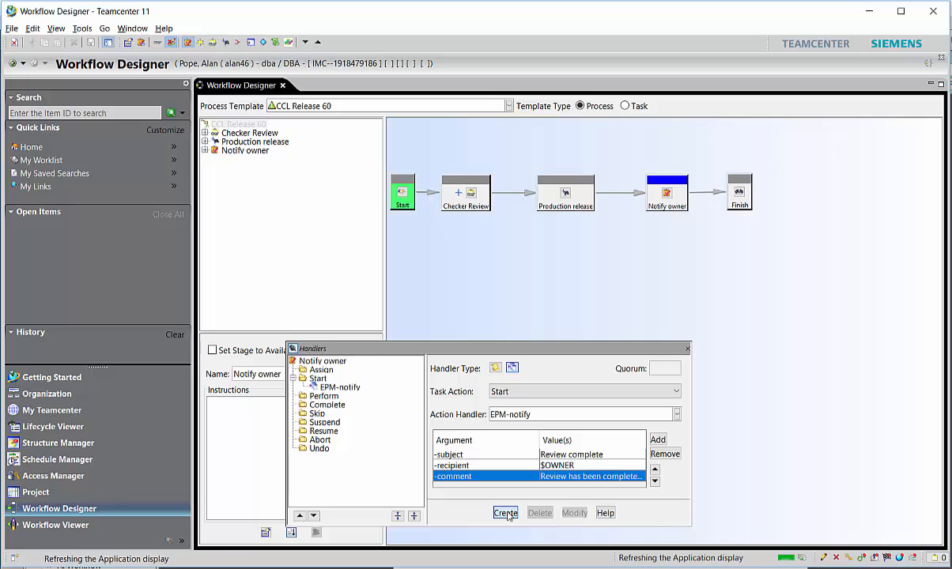
click(505, 512)
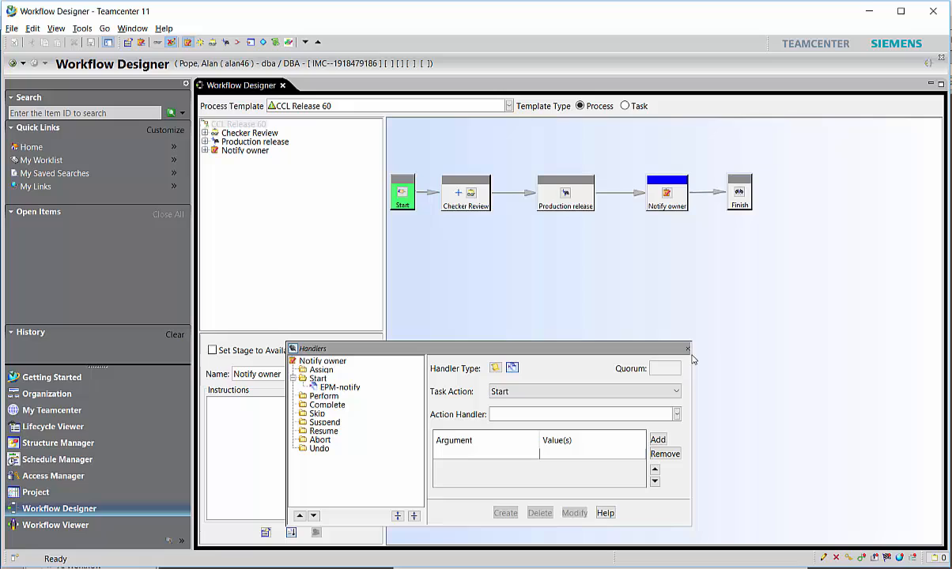
click(687, 347)
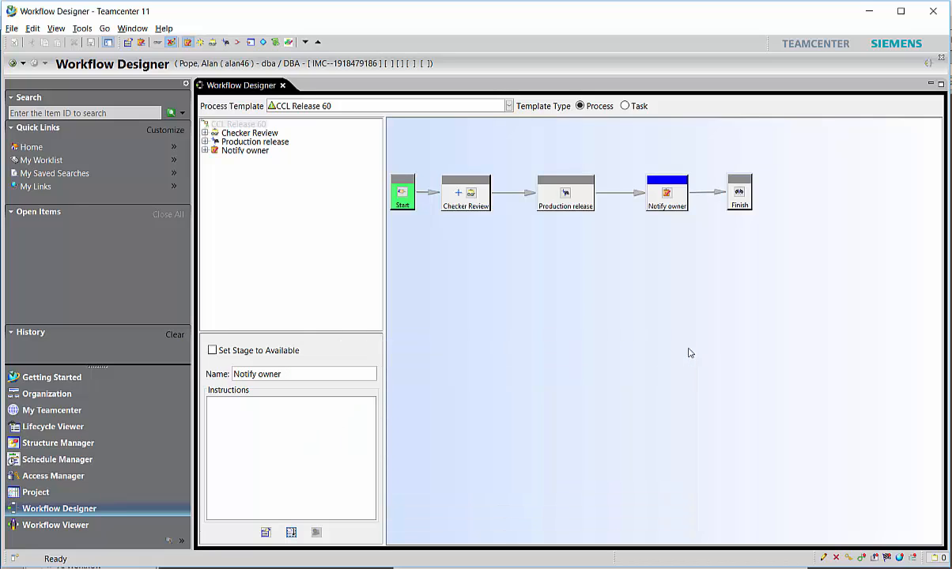
Step: Open Checker Review's subtasks and inspect the perform-signoffs handlers before closing them
click(250, 132)
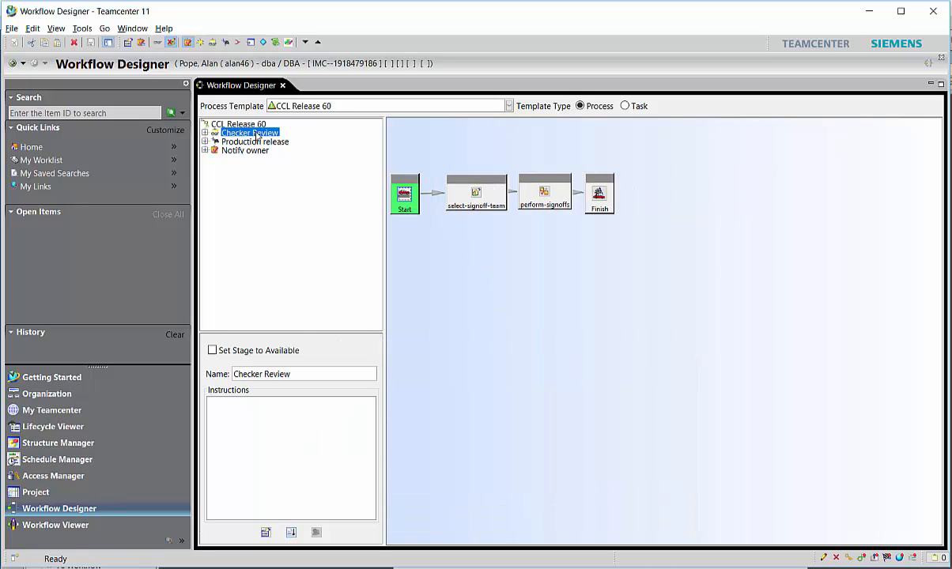
click(544, 192)
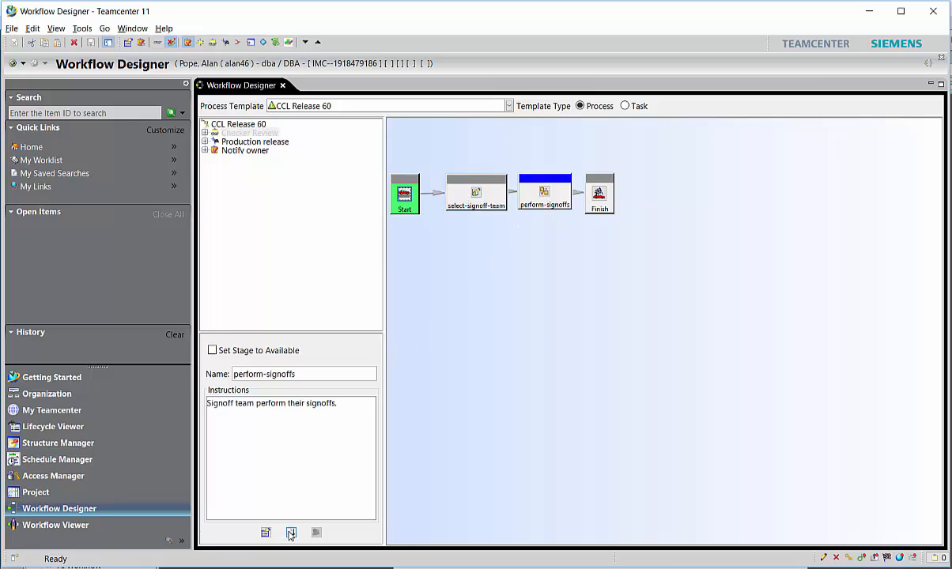
mouse_move(442, 454)
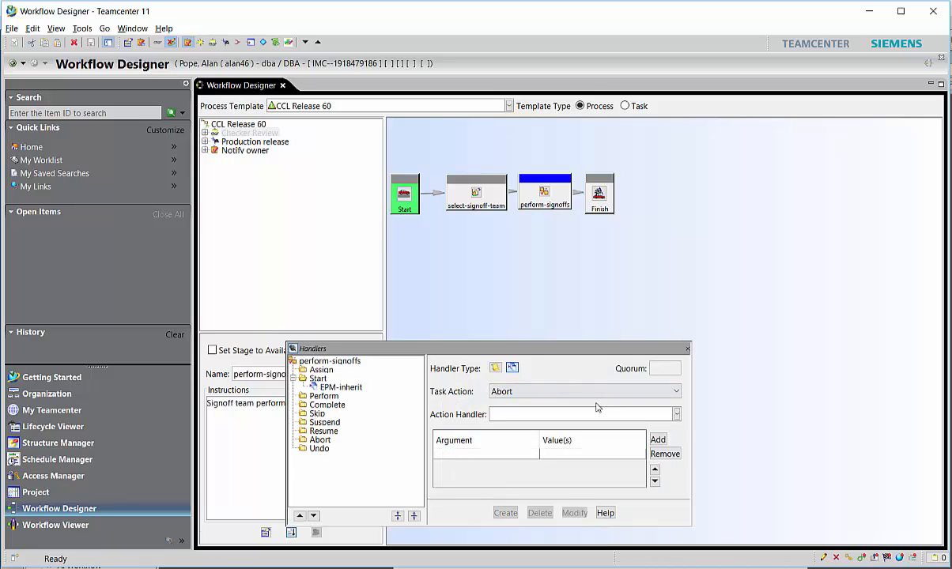
click(687, 348)
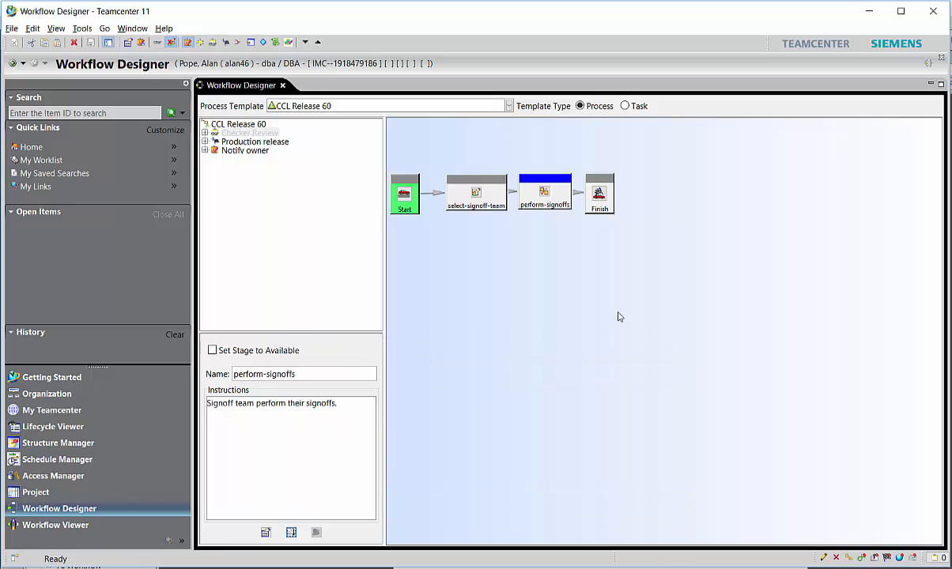
mouse_move(406, 273)
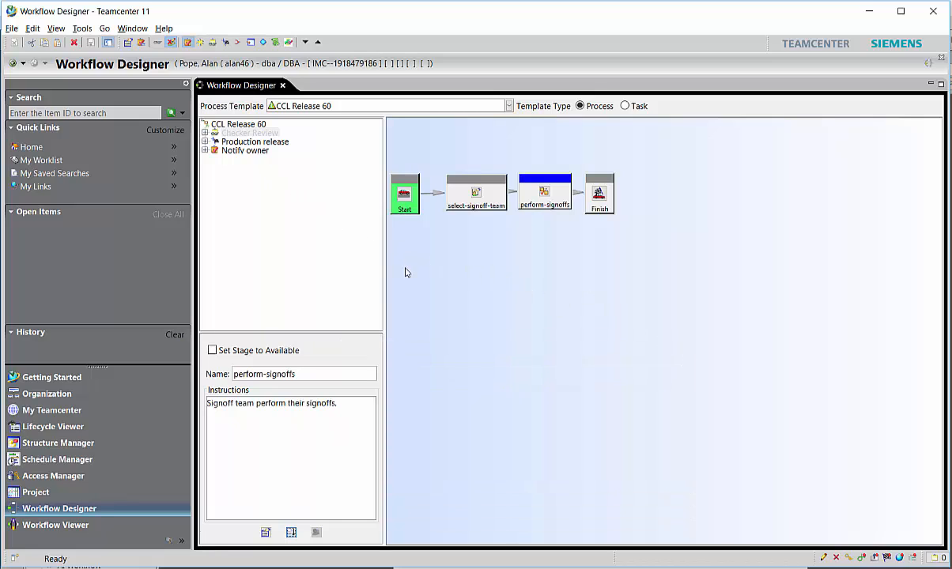
mouse_move(485, 298)
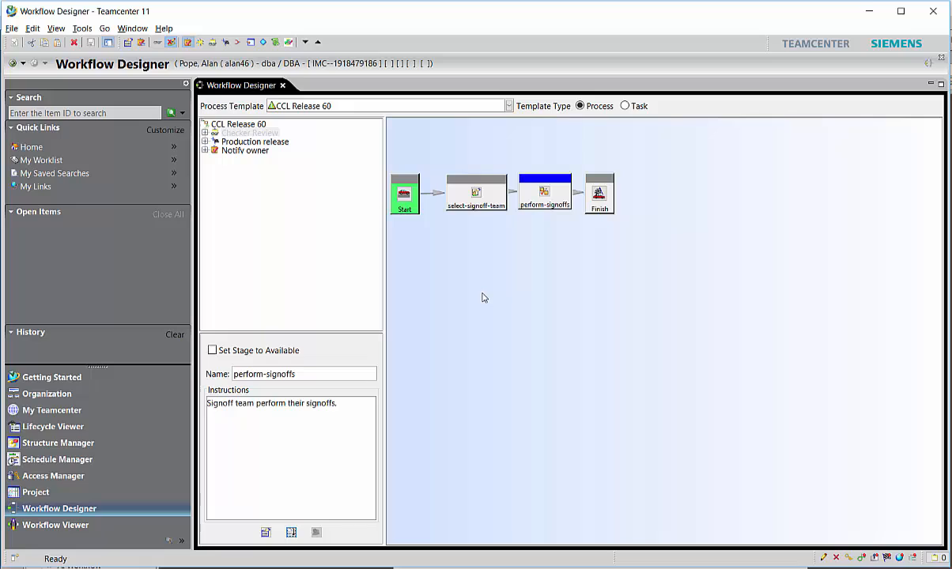
mouse_move(249, 129)
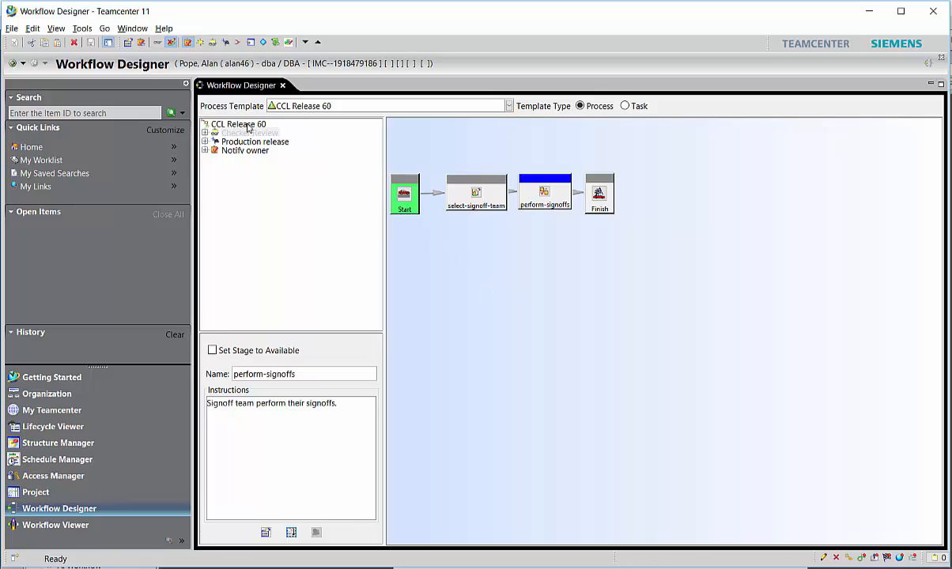
Step: Go back to the top-level CCL Release 60 diagram and inspect its task nodes
click(237, 124)
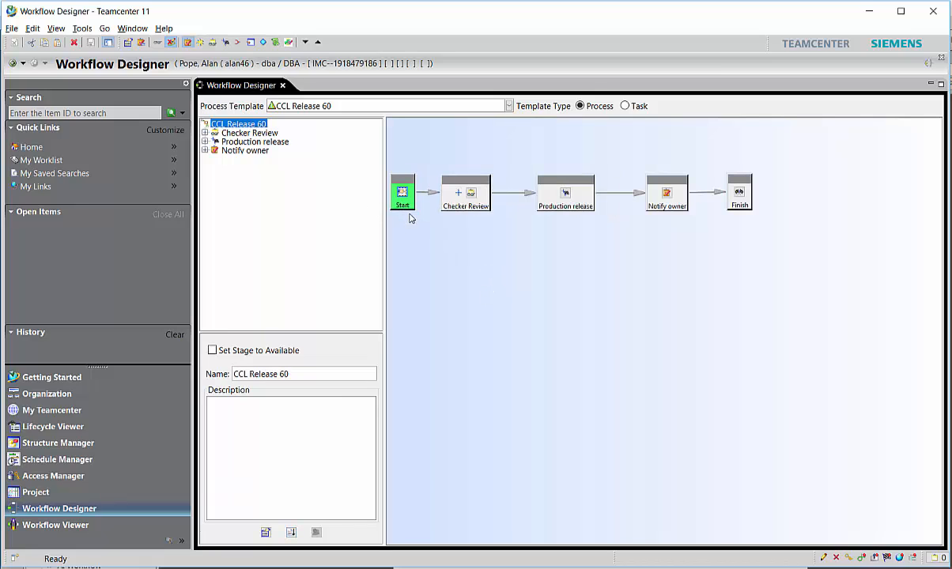
click(466, 192)
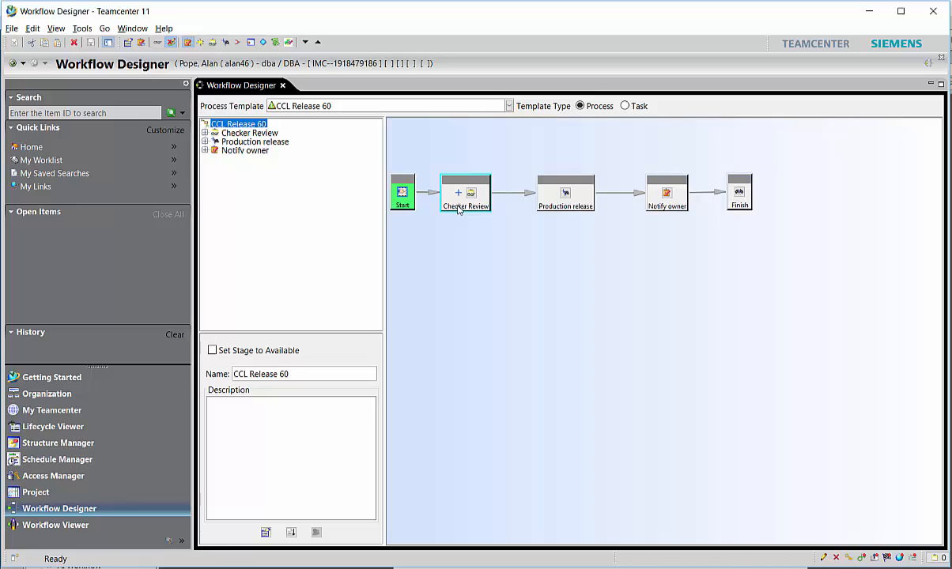
click(566, 192)
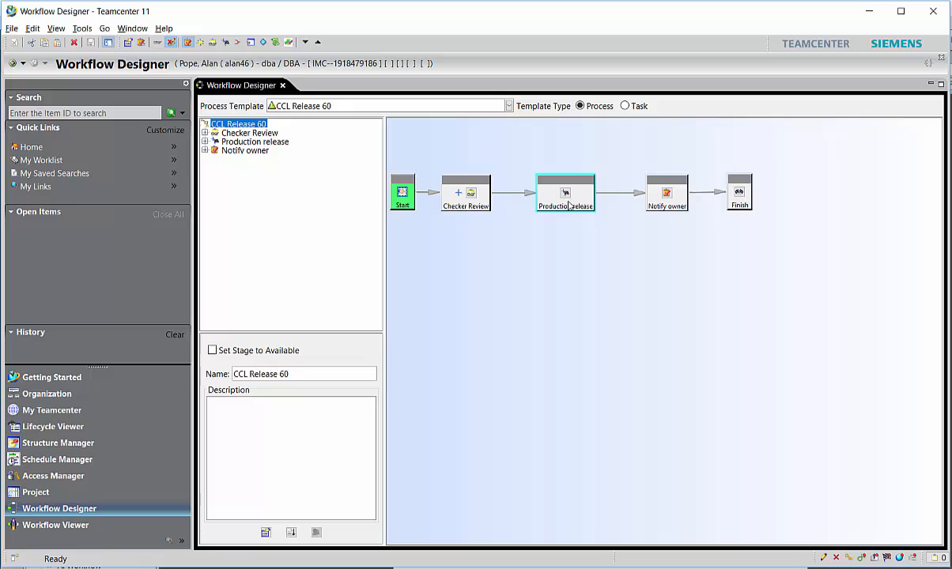
click(666, 192)
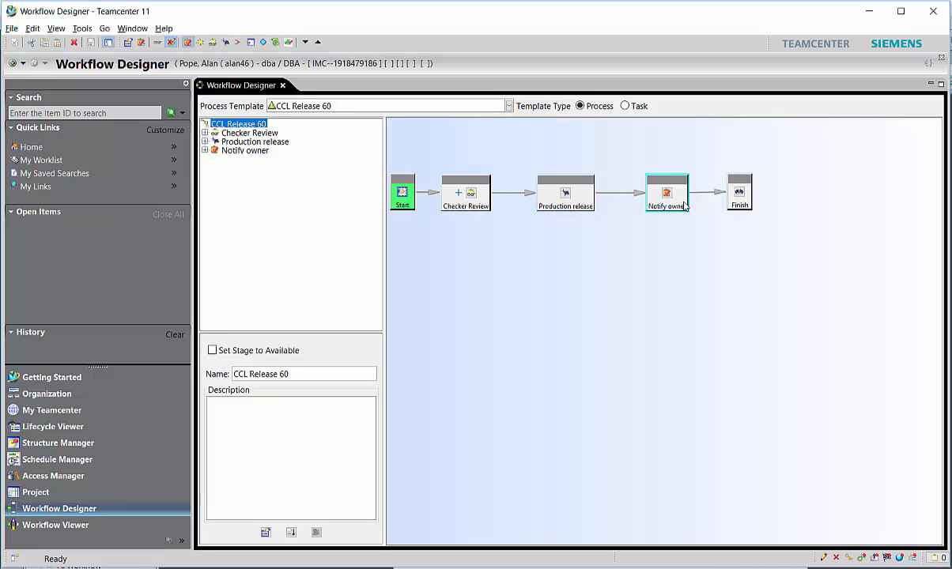